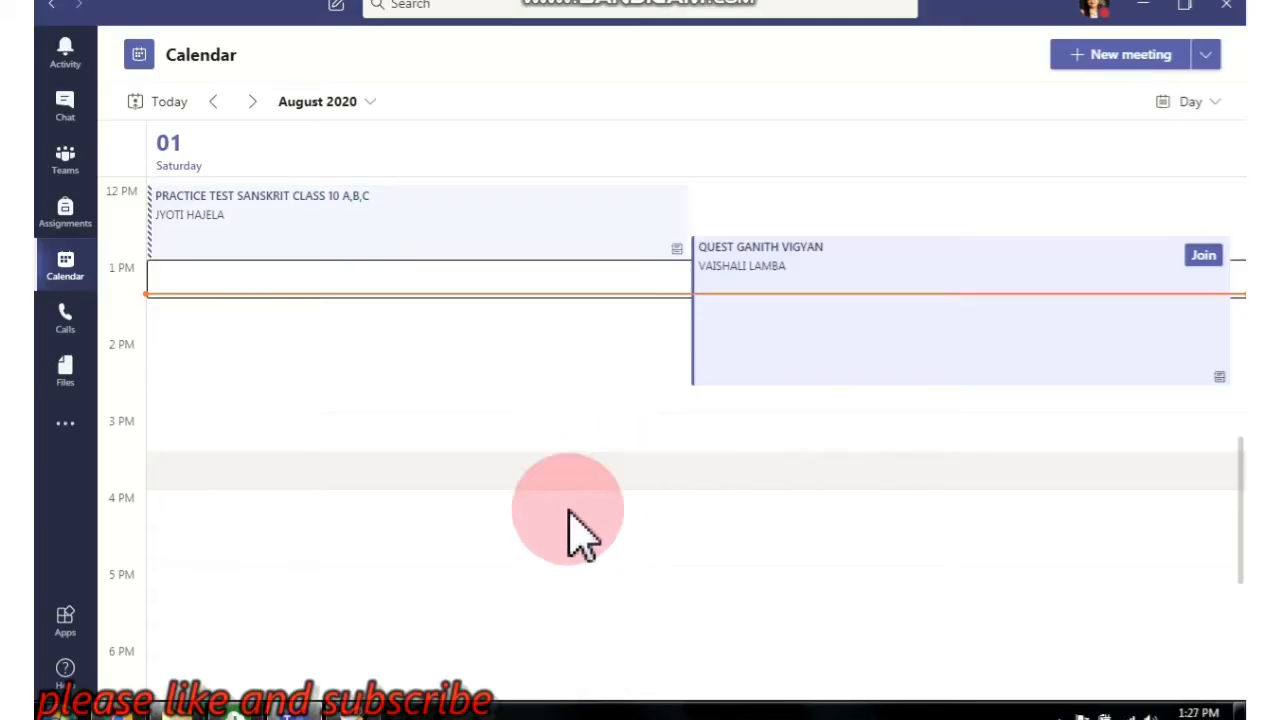
pyautogui.moveTo(564, 540)
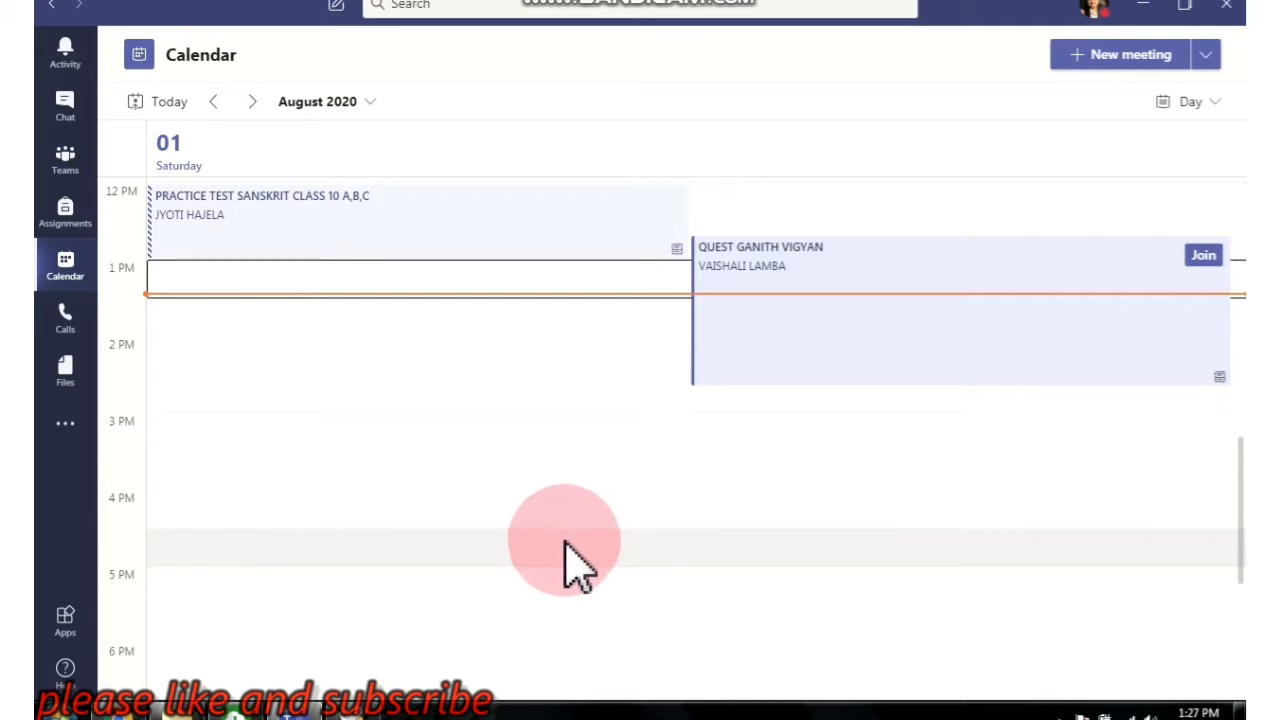
pyautogui.moveTo(716, 576)
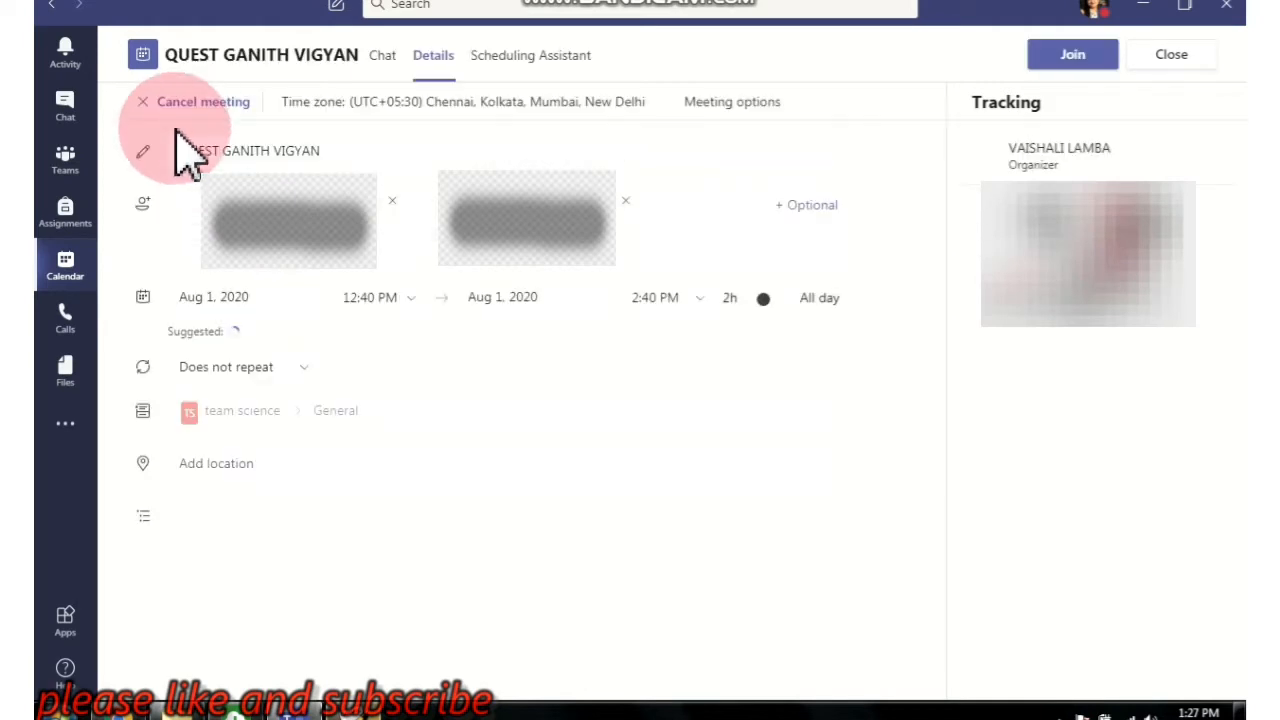
# Open the Teams meeting's options page, bringing the browser to the front.
pyautogui.click(250, 150)
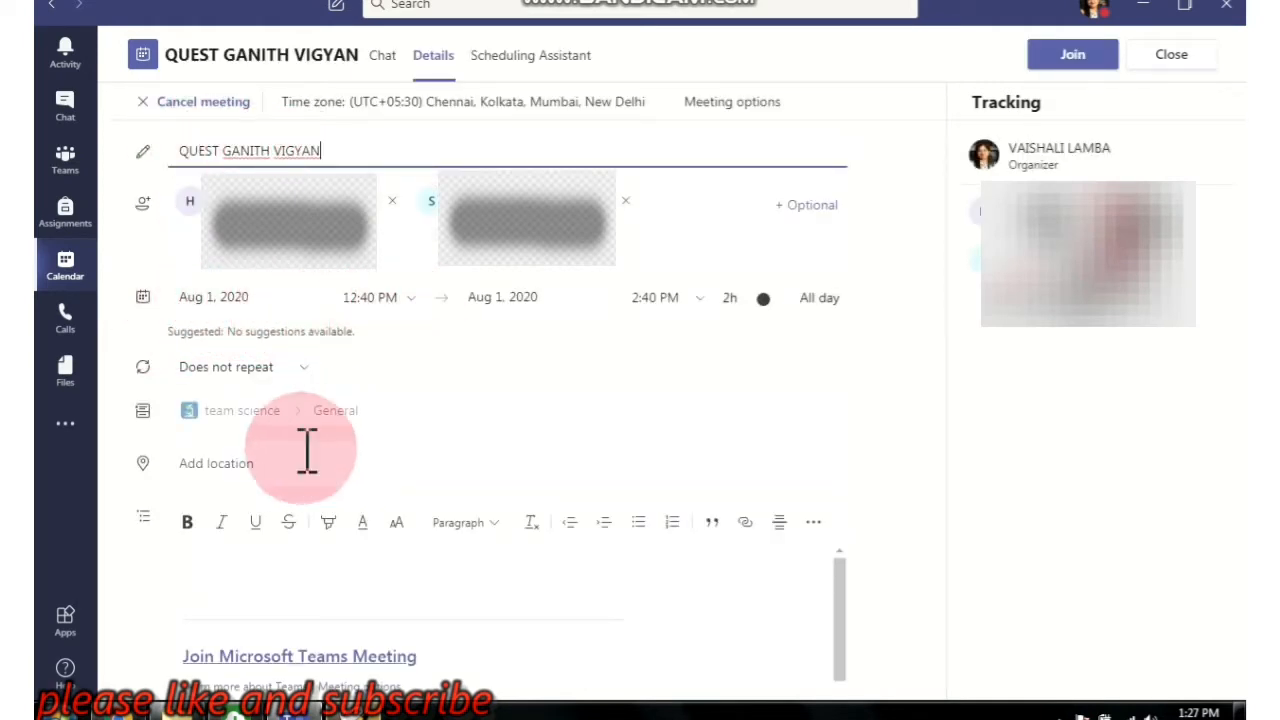
pyautogui.moveTo(336, 410)
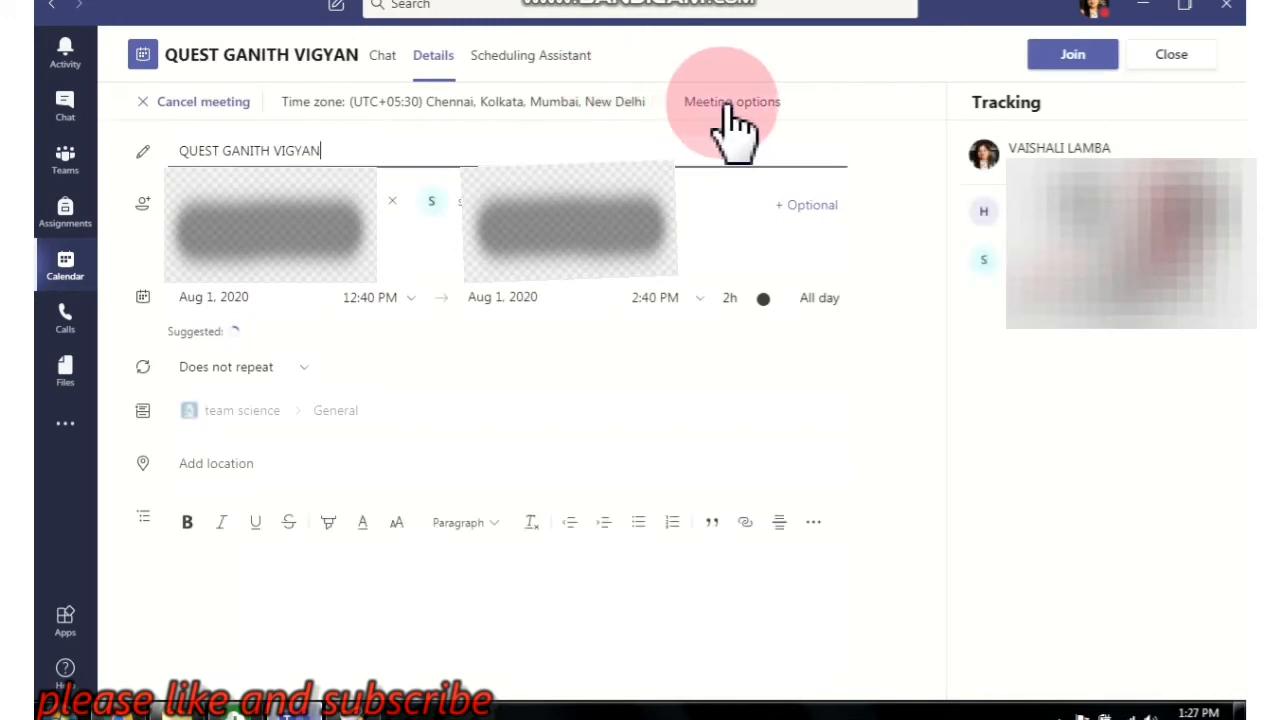
pyautogui.click(732, 100)
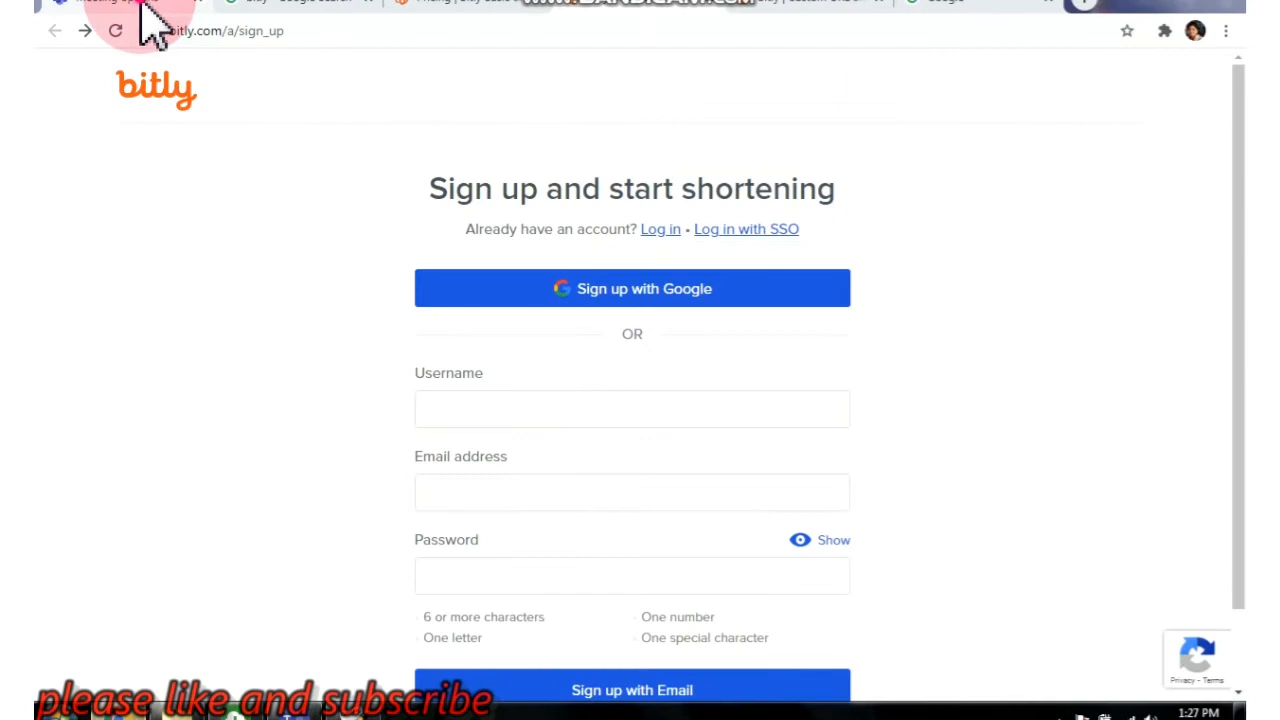
pyautogui.click(116, 4)
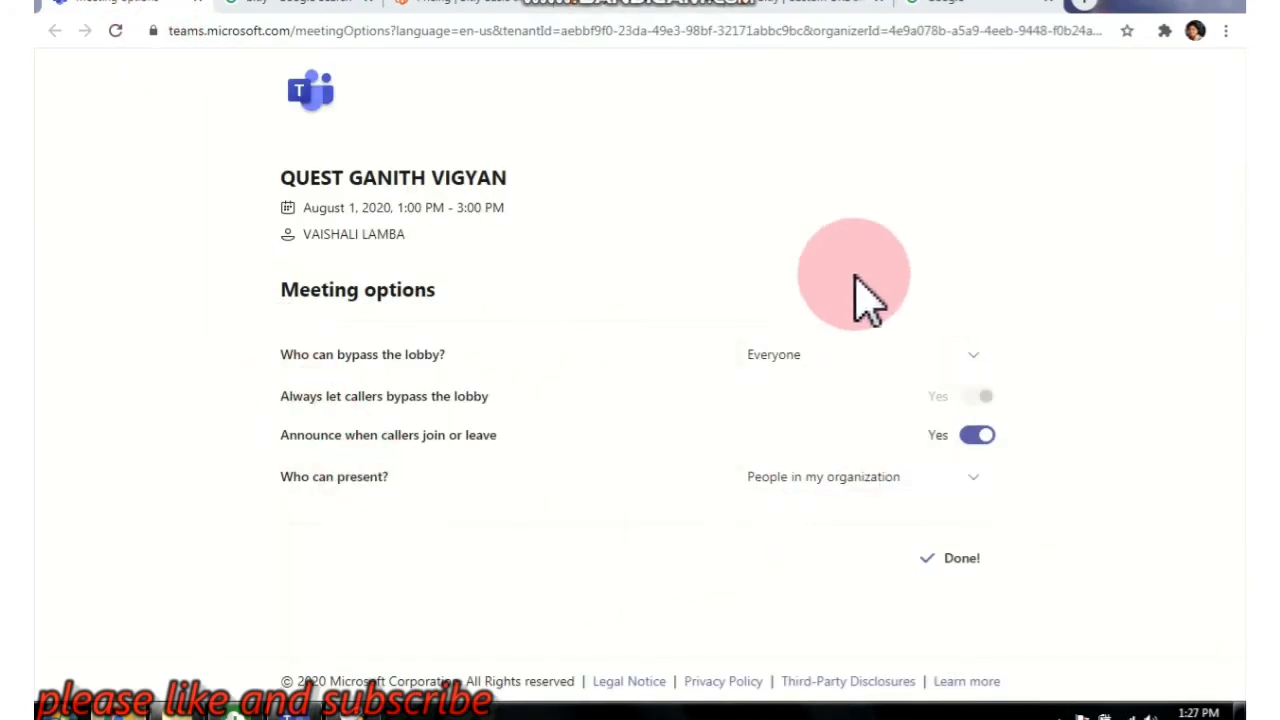
pyautogui.moveTo(984, 384)
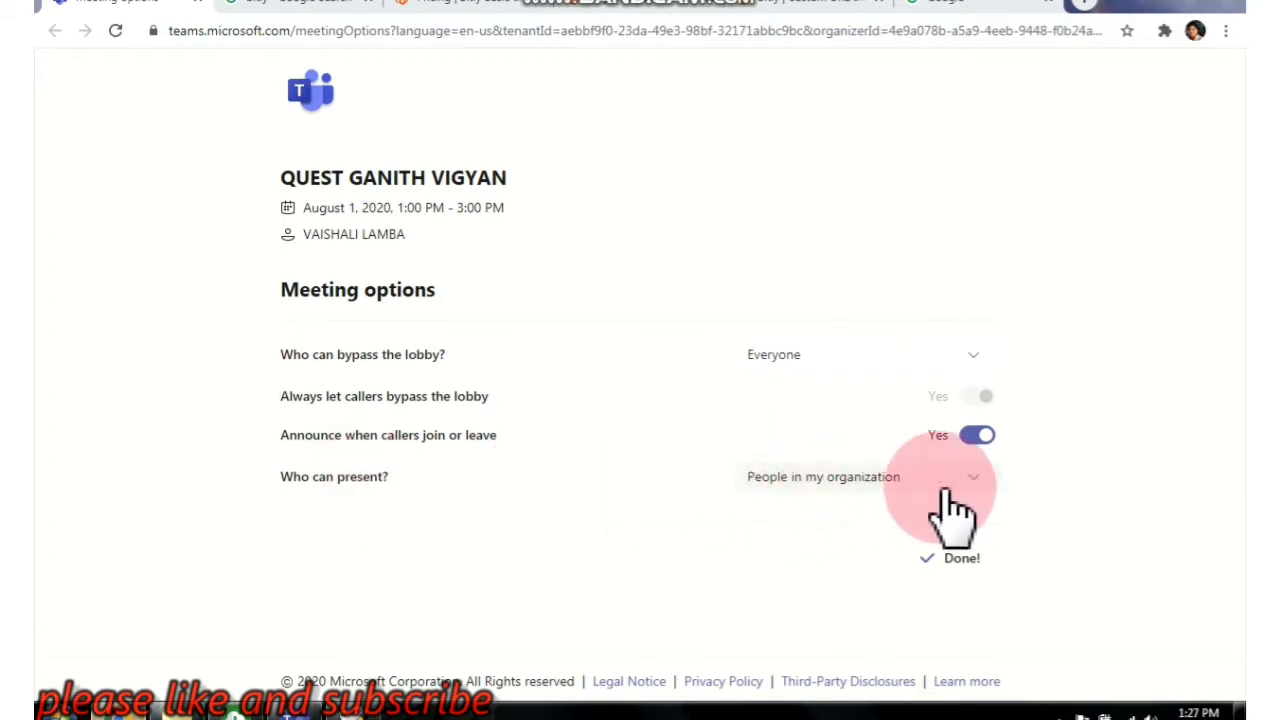
pyautogui.moveTo(700, 390)
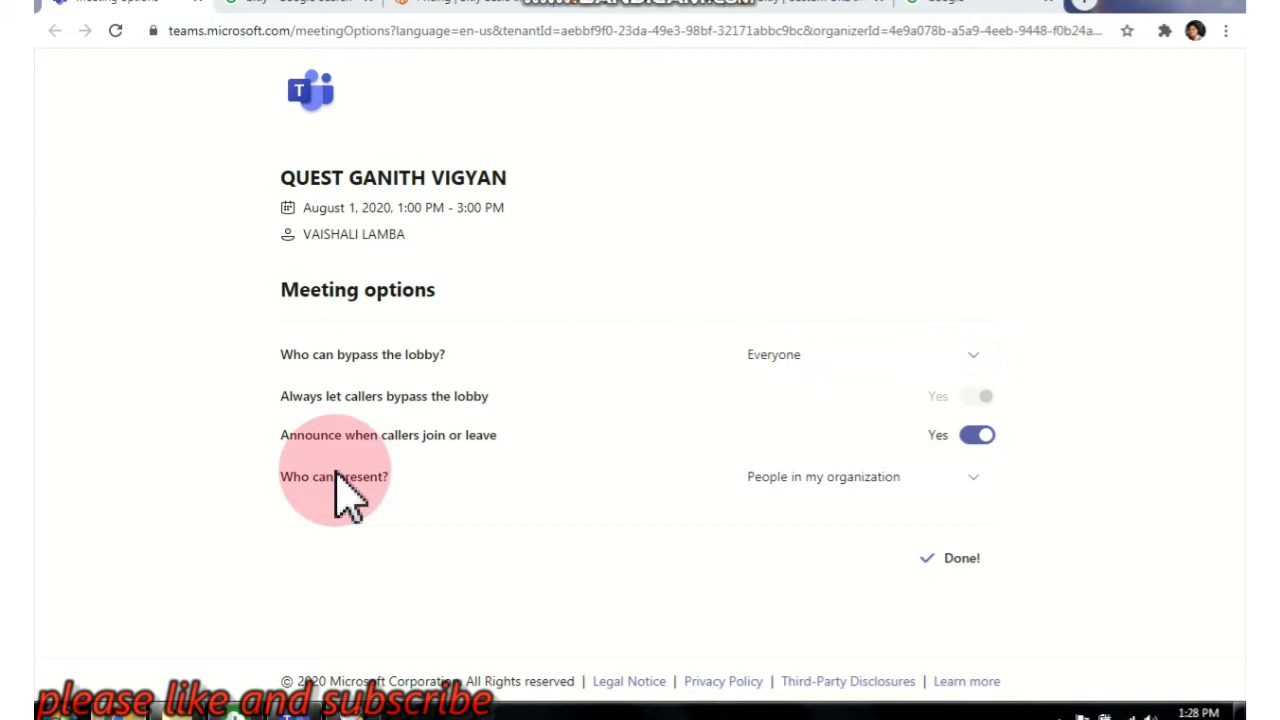
pyautogui.moveTo(850, 490)
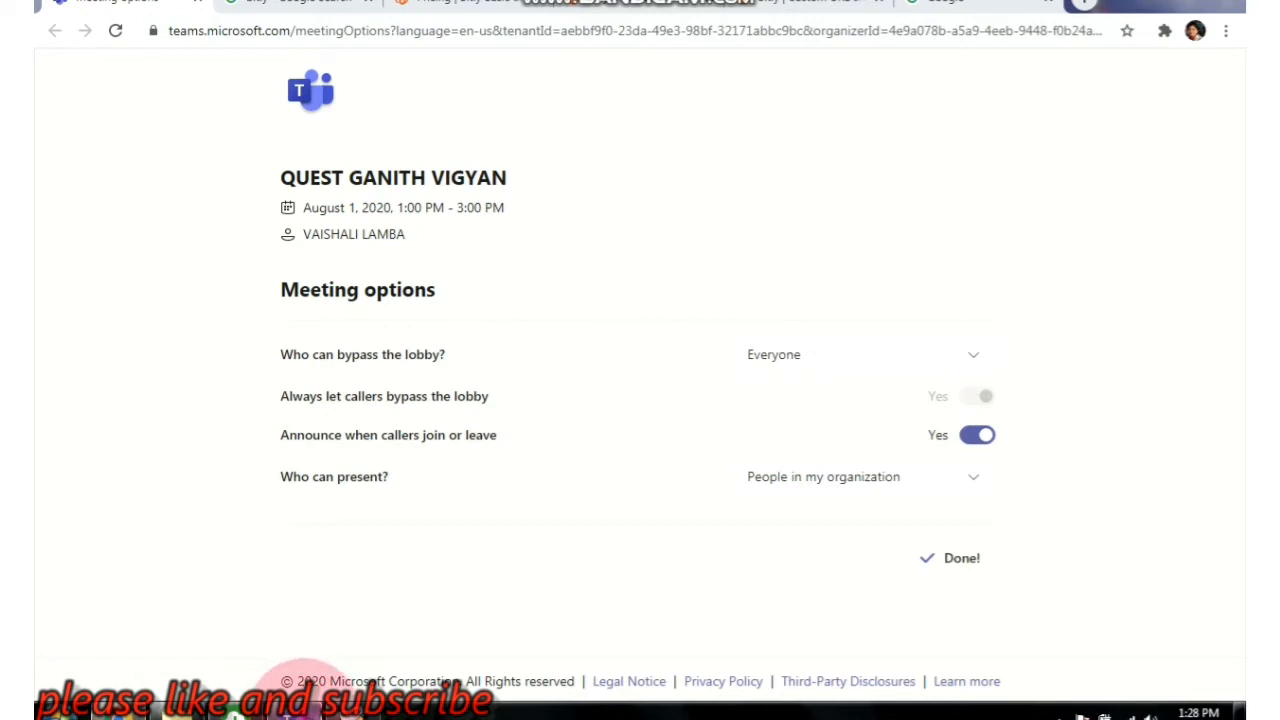
pyautogui.click(960, 558)
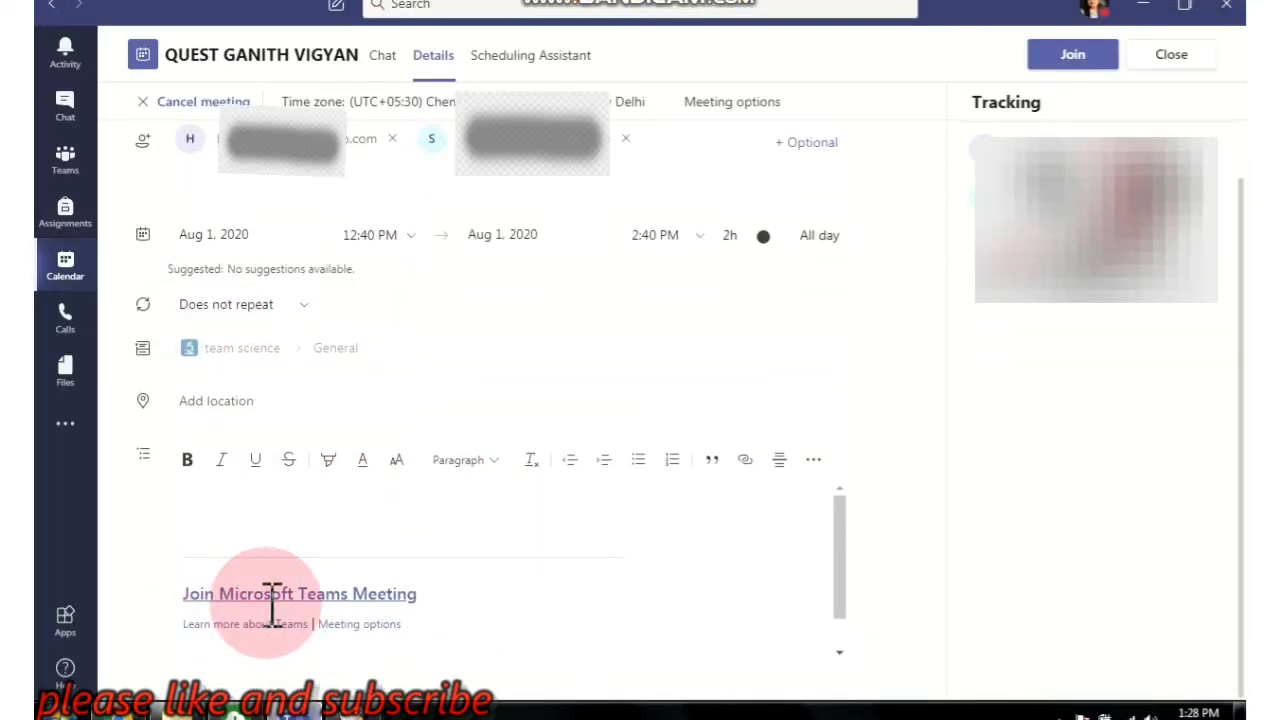
pyautogui.moveTo(344, 600)
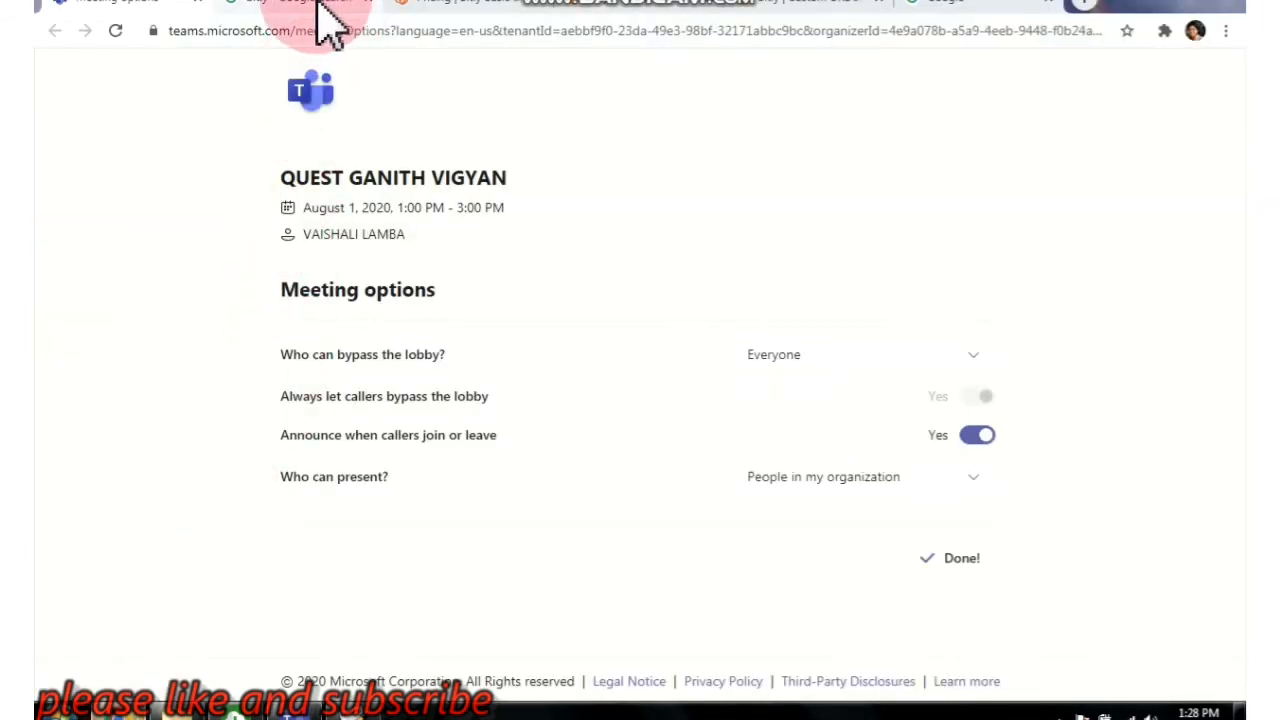
# Switch to the Google search tab for bitly.
pyautogui.click(300, 8)
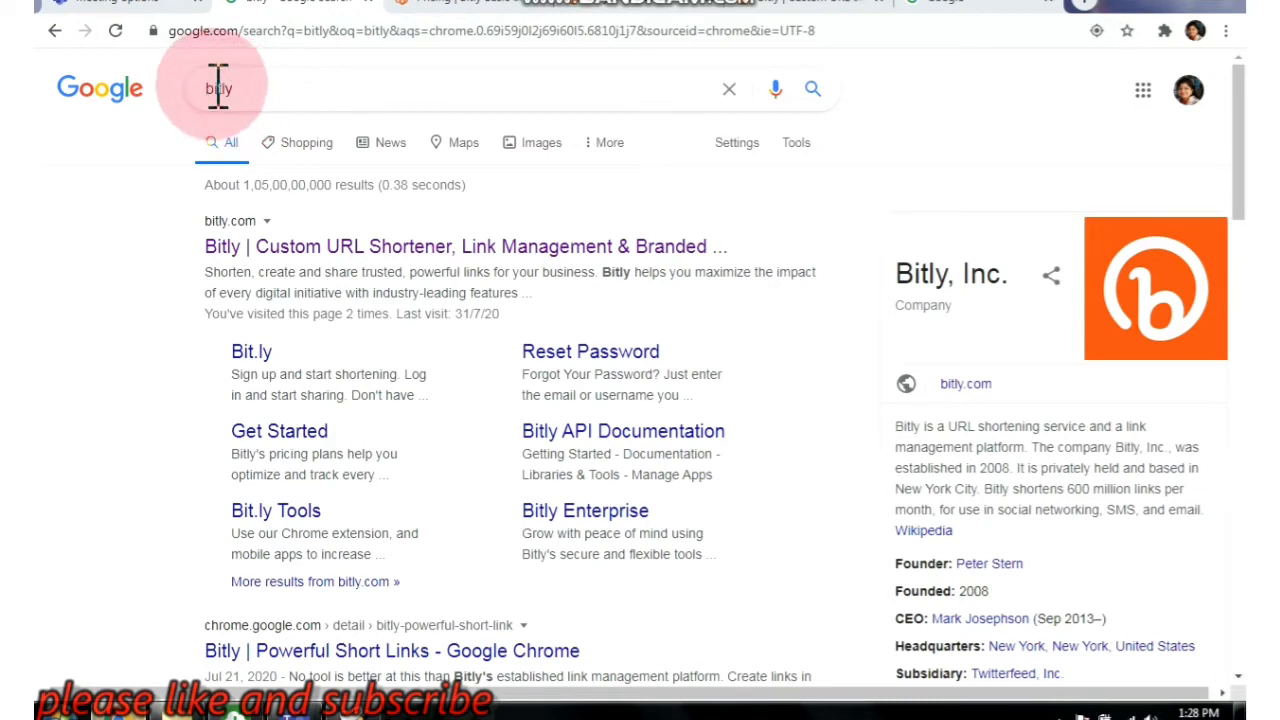
pyautogui.moveTo(284, 270)
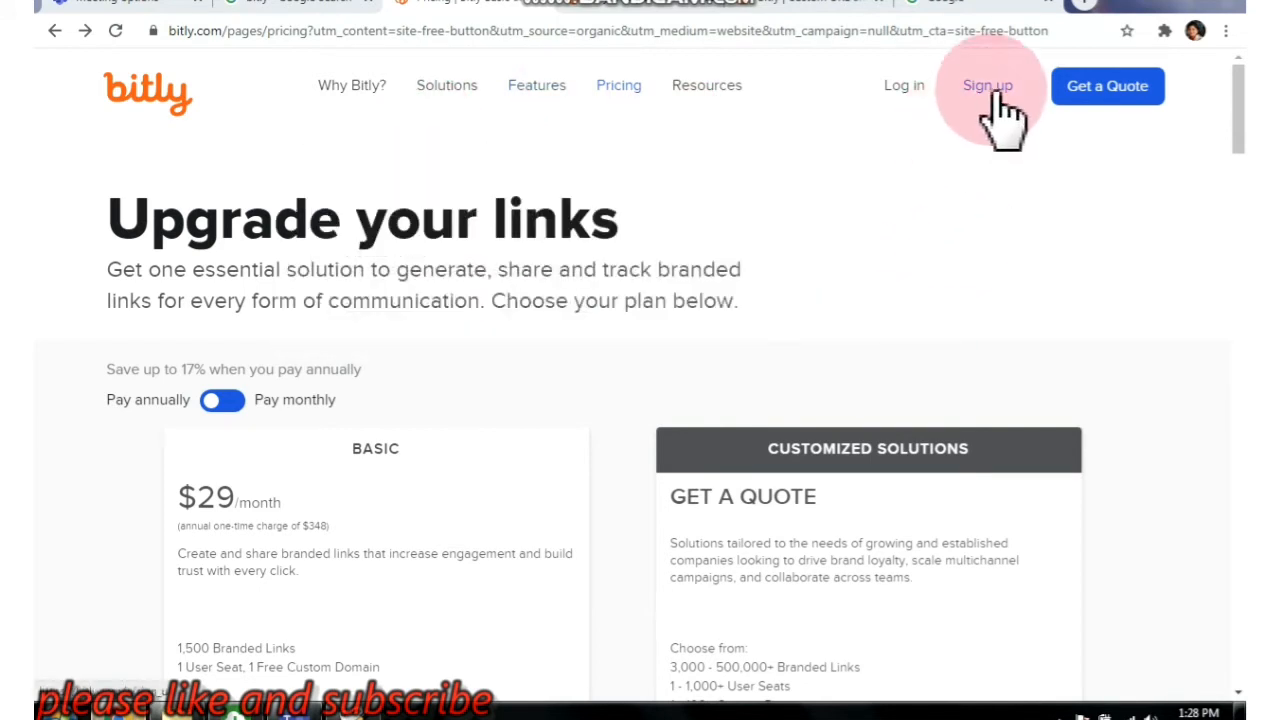
pyautogui.moveTo(988, 96)
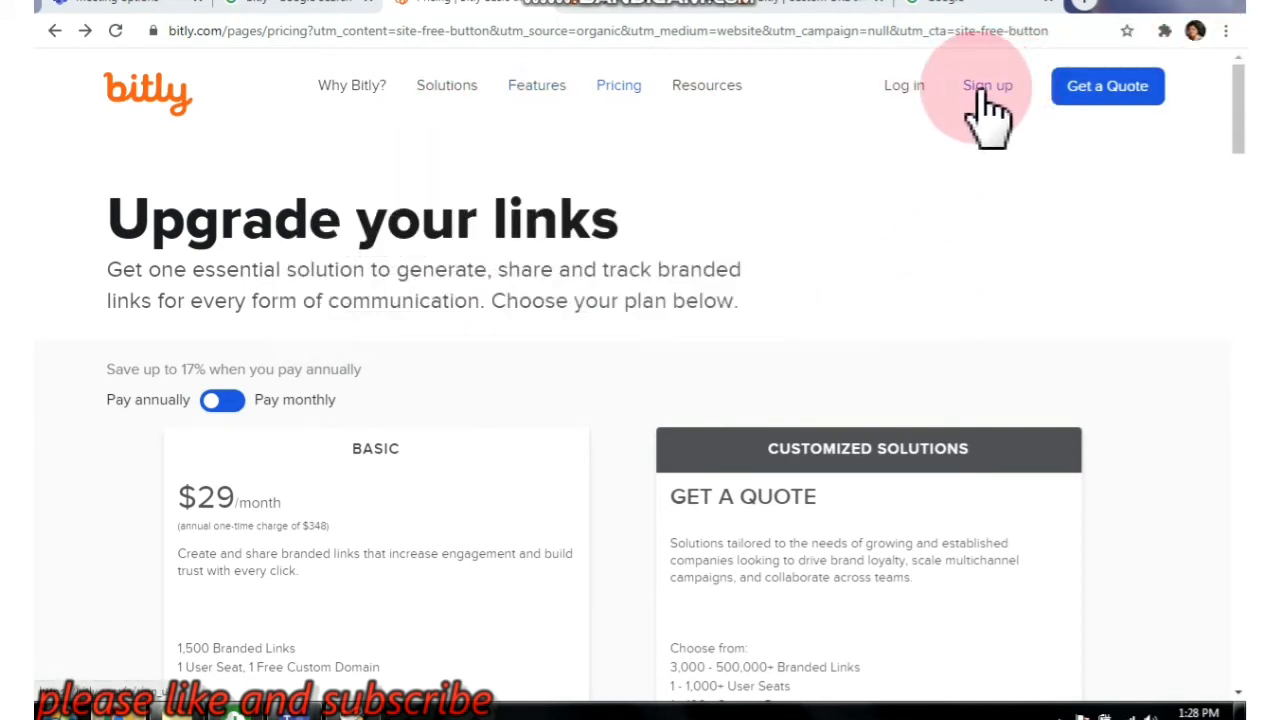
pyautogui.moveTo(624, 16)
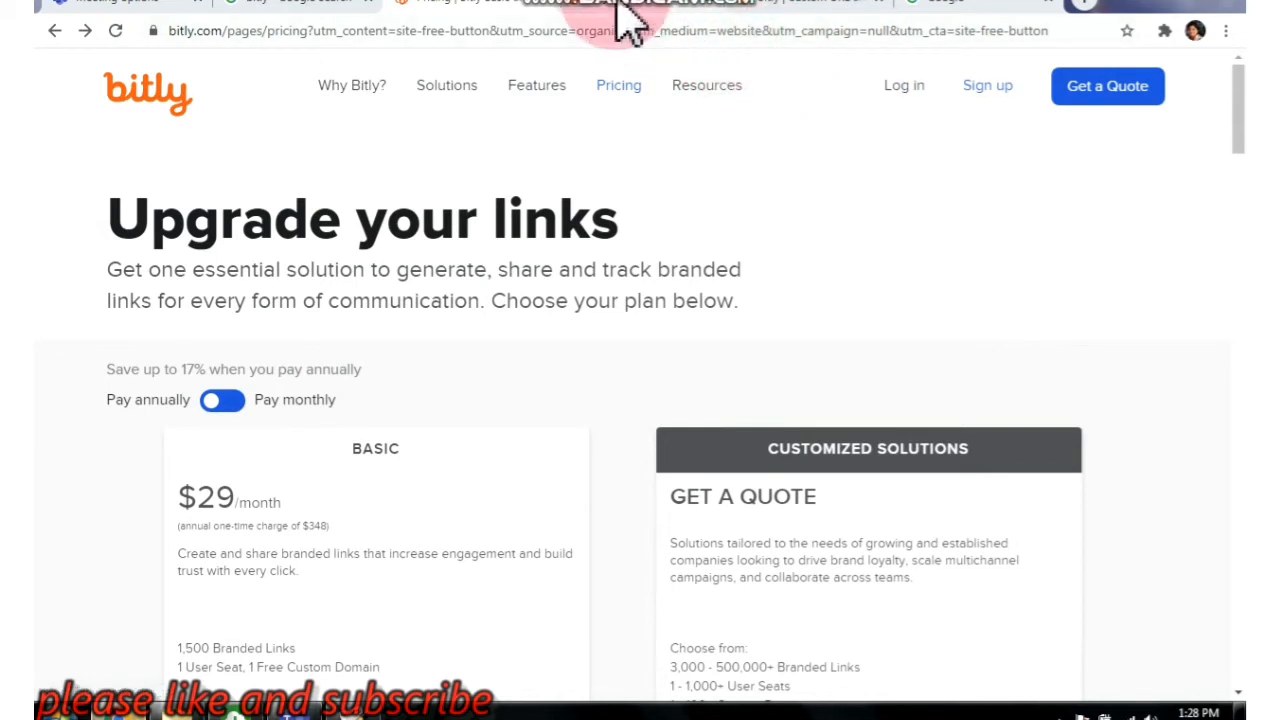
# Reach Bitly's 'Sign up and start shortening' account-creation page.
pyautogui.click(988, 84)
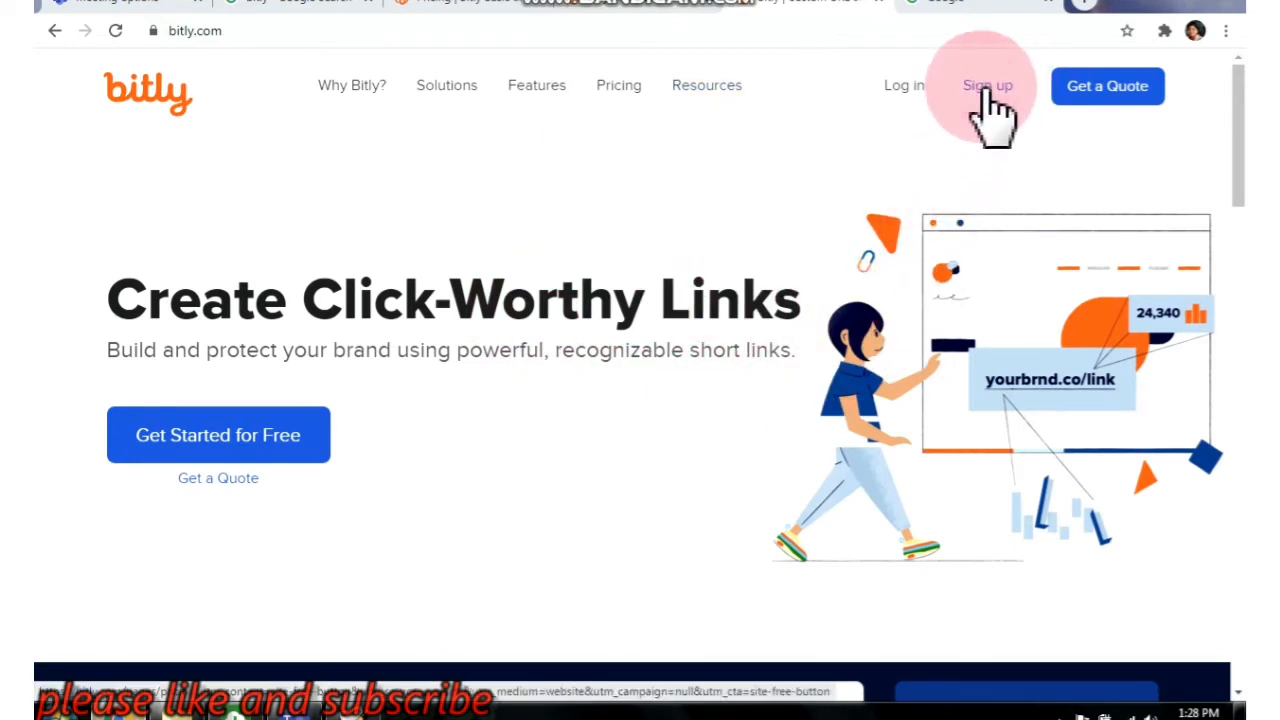
pyautogui.click(216, 434)
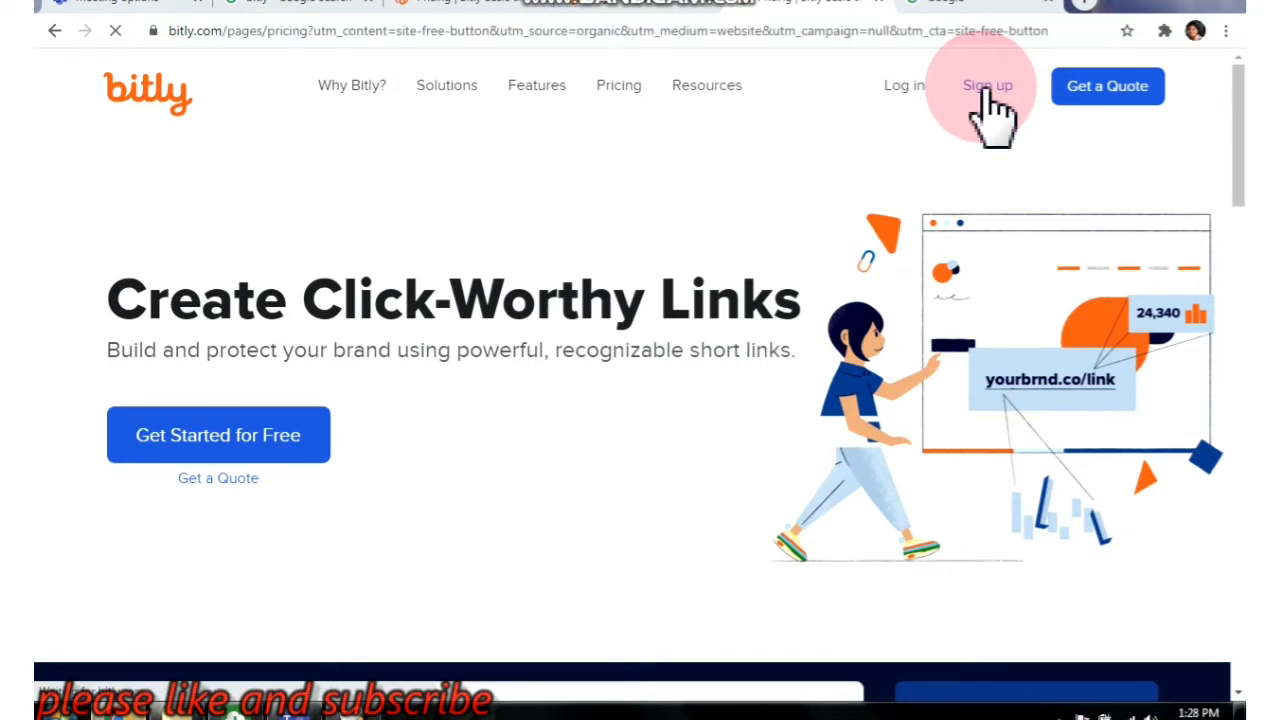
pyautogui.moveTo(570, 200)
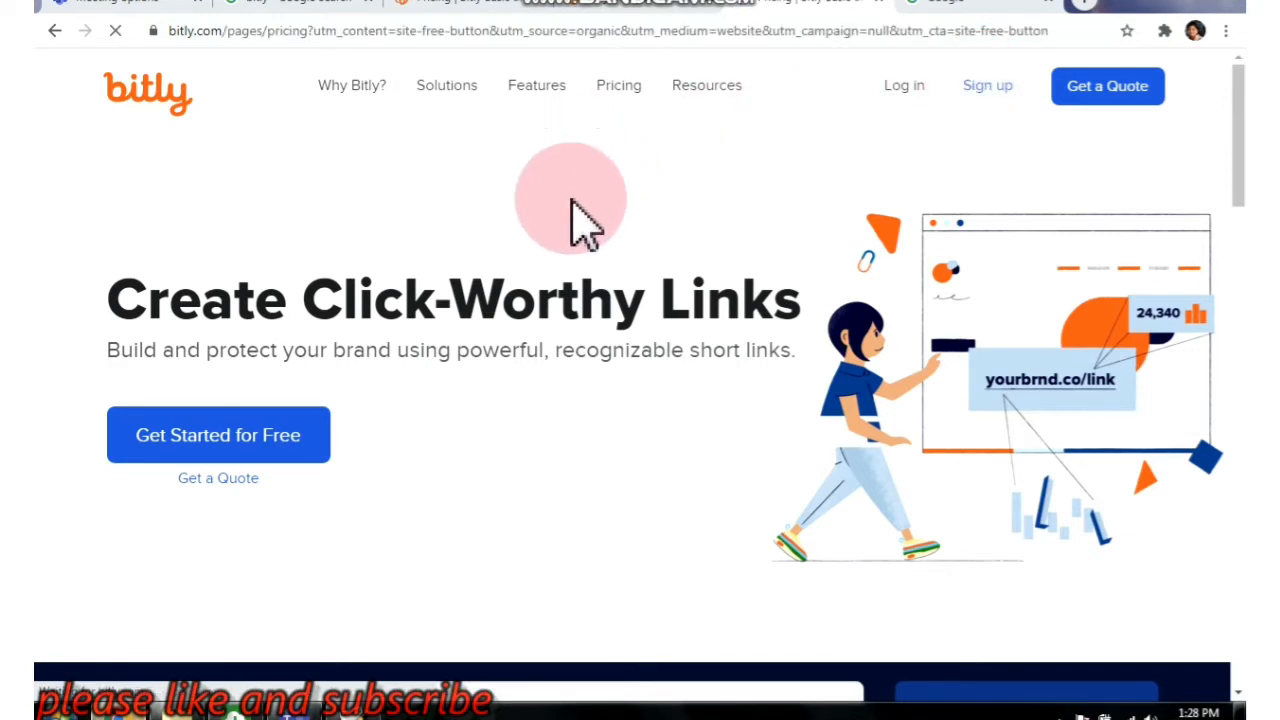
pyautogui.click(618, 84)
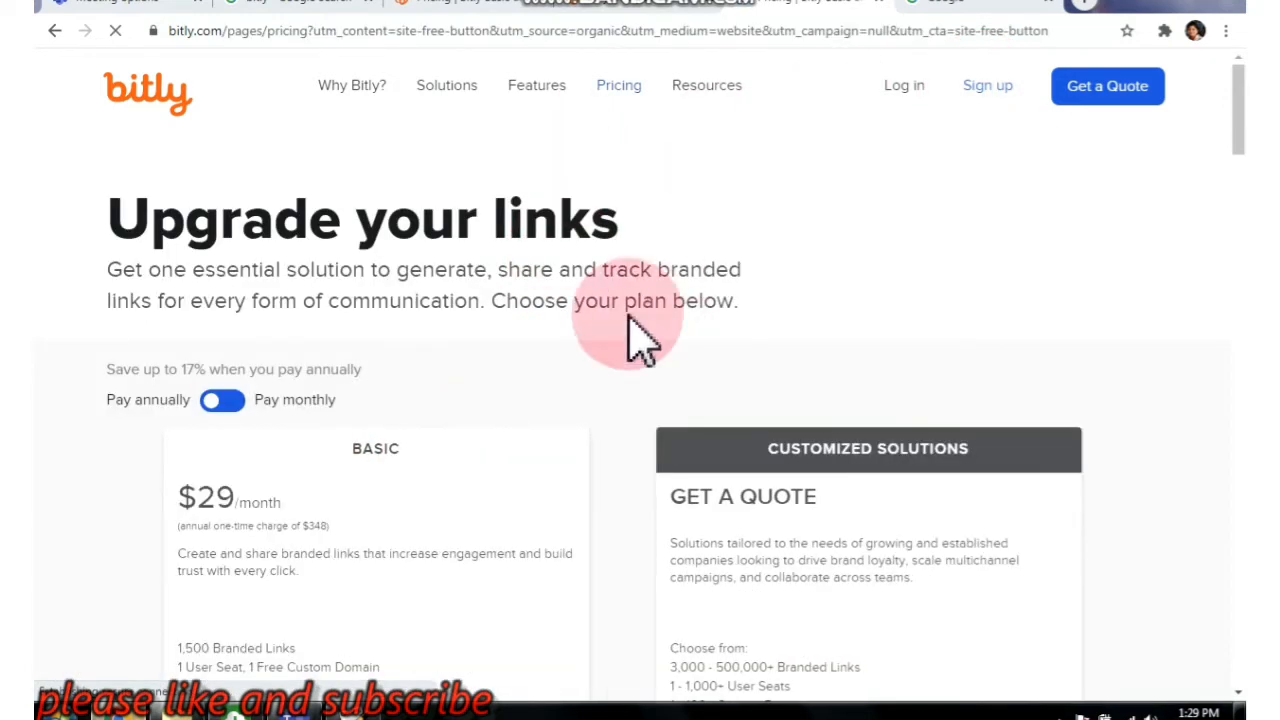
pyautogui.moveTo(988, 84)
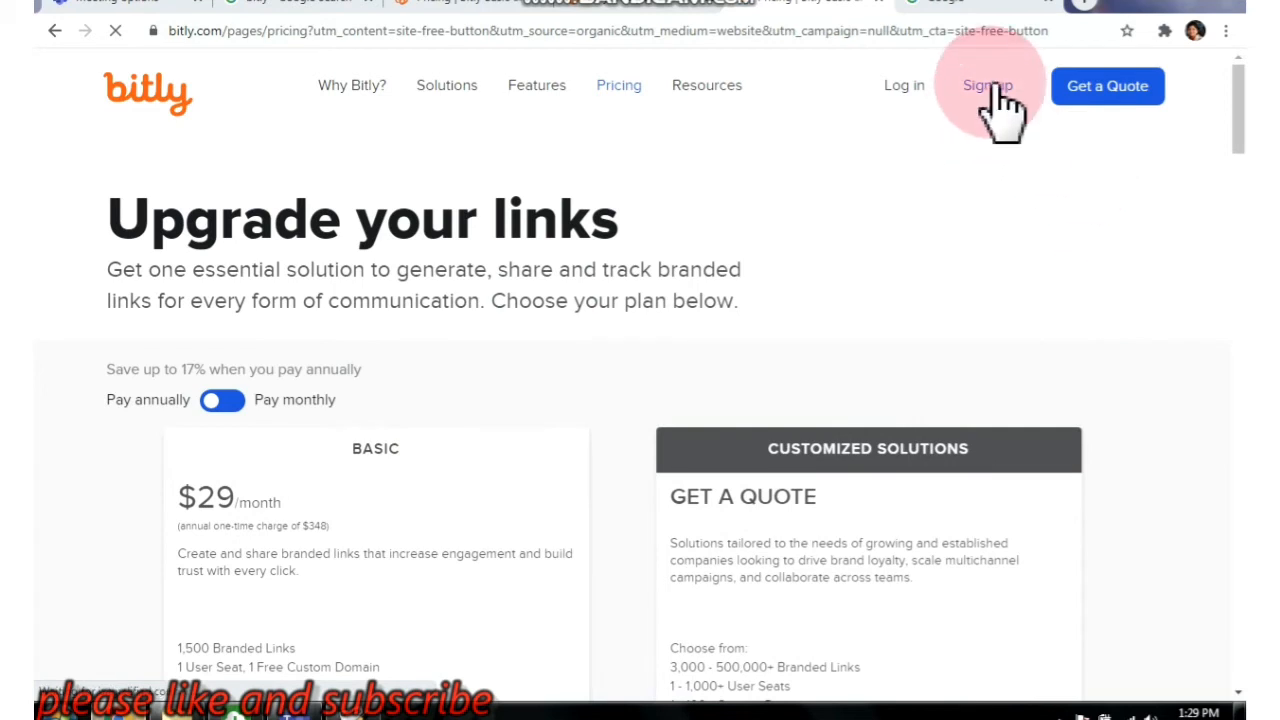
pyautogui.click(988, 84)
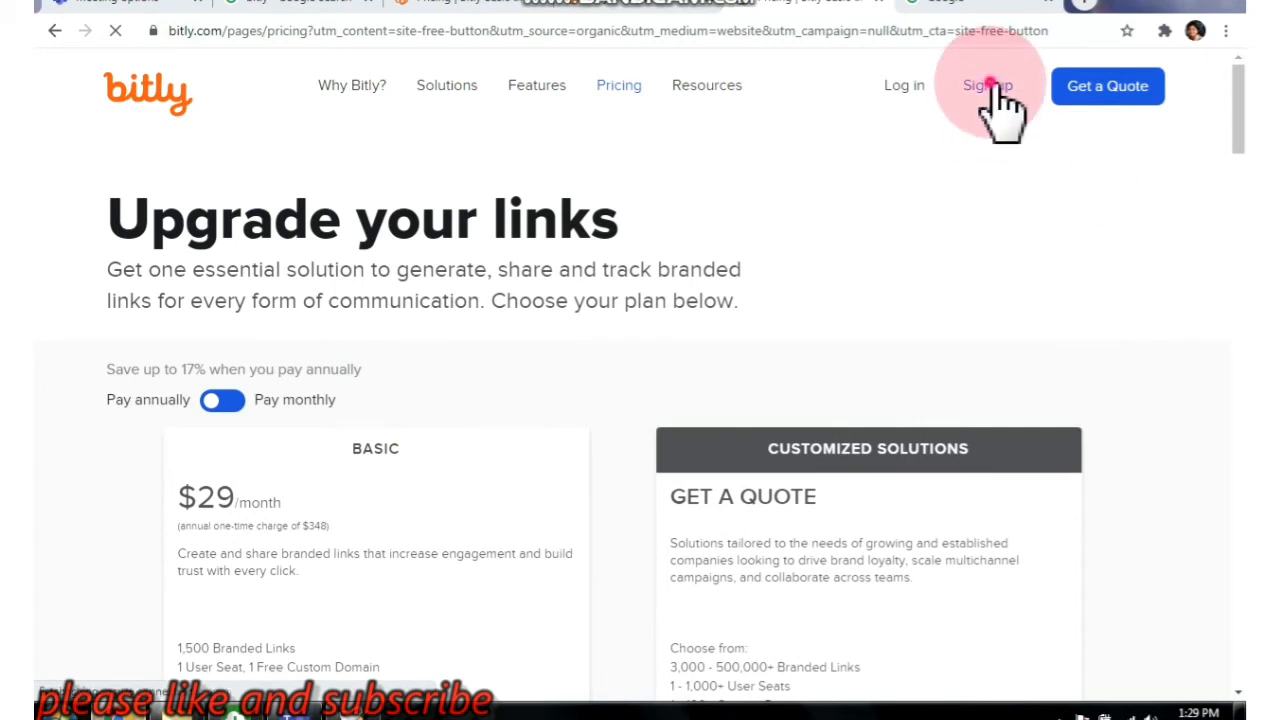
pyautogui.click(988, 84)
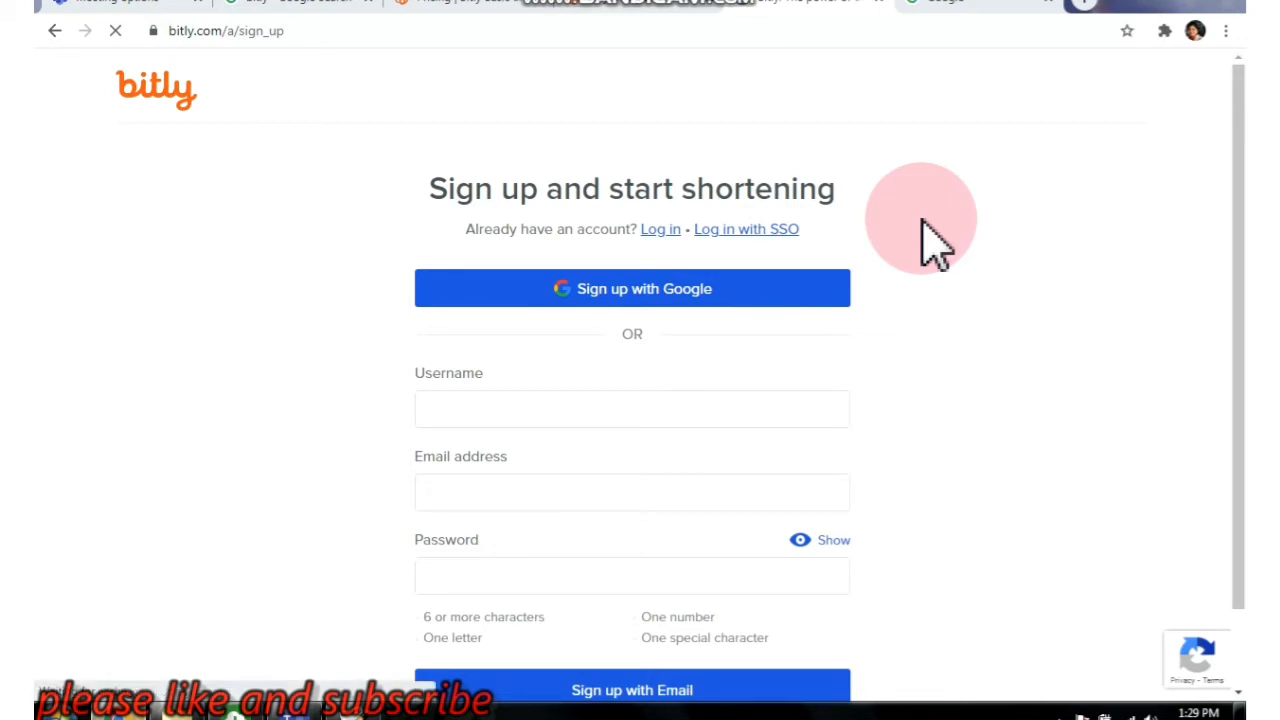
# Sign up with the Google account, reaching the Create new Bitly account prompt.
pyautogui.click(632, 288)
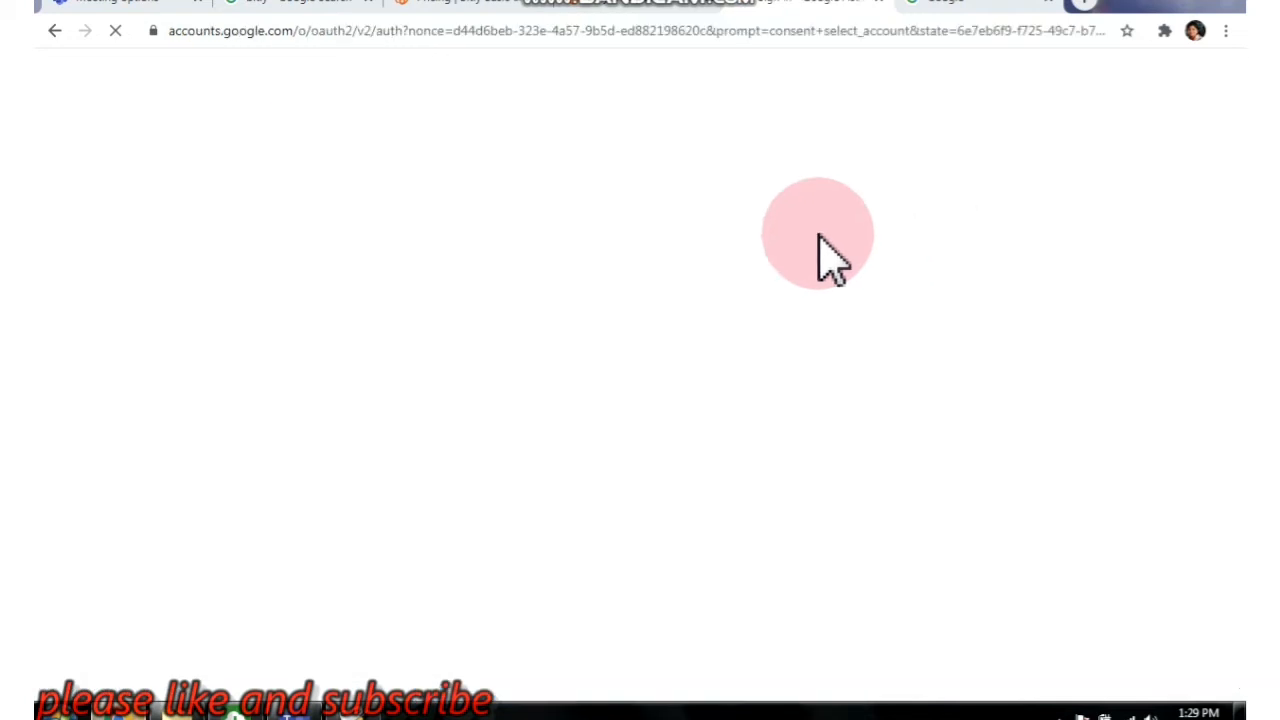
pyautogui.moveTo(676, 376)
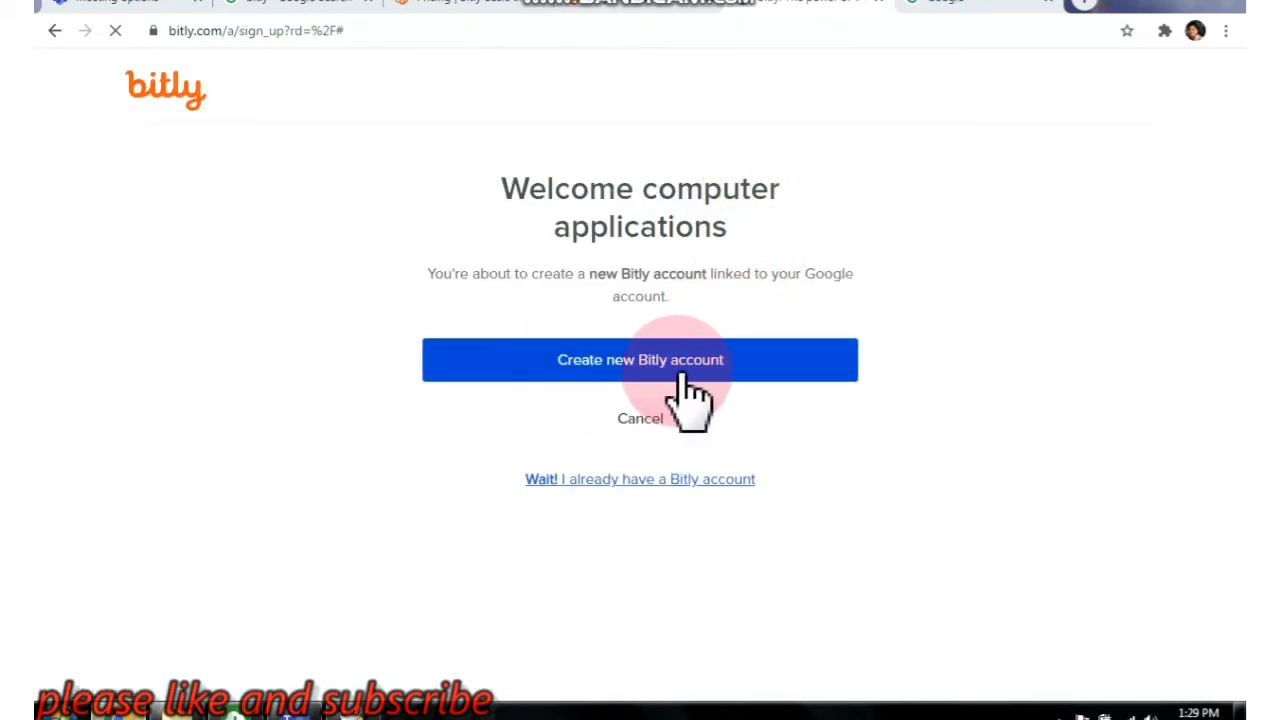
pyautogui.click(640, 360)
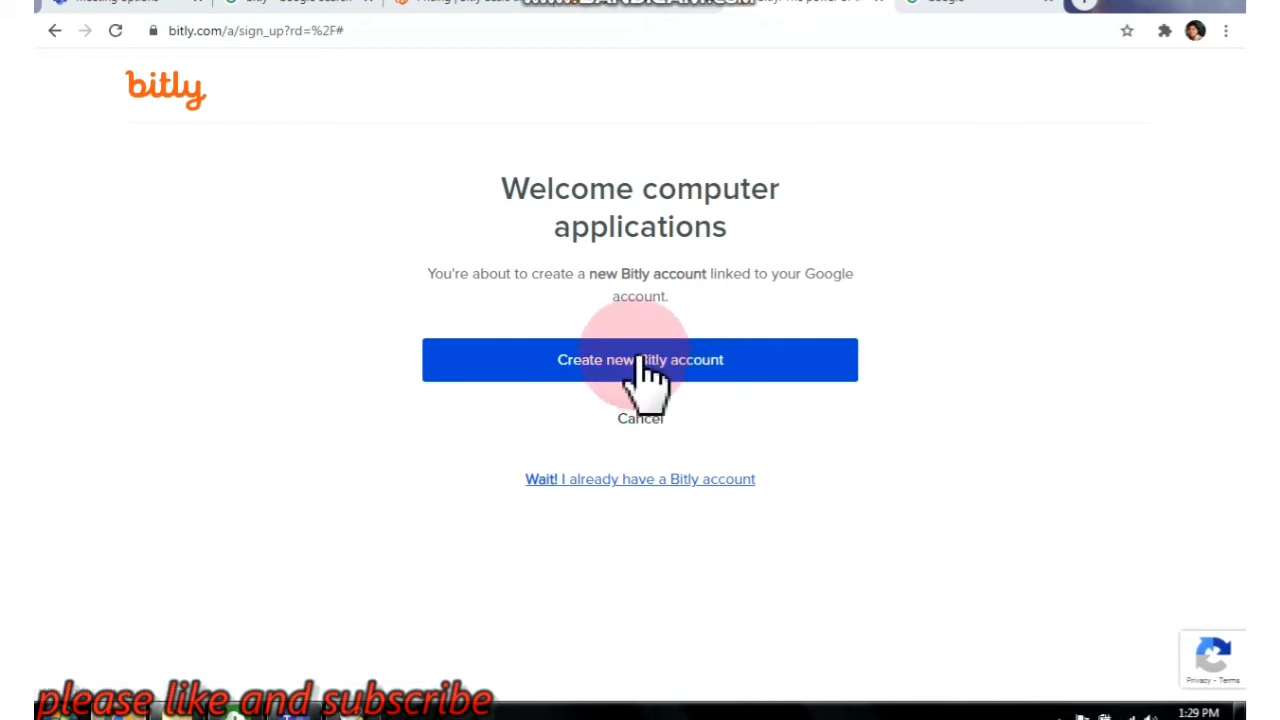
pyautogui.moveTo(864, 320)
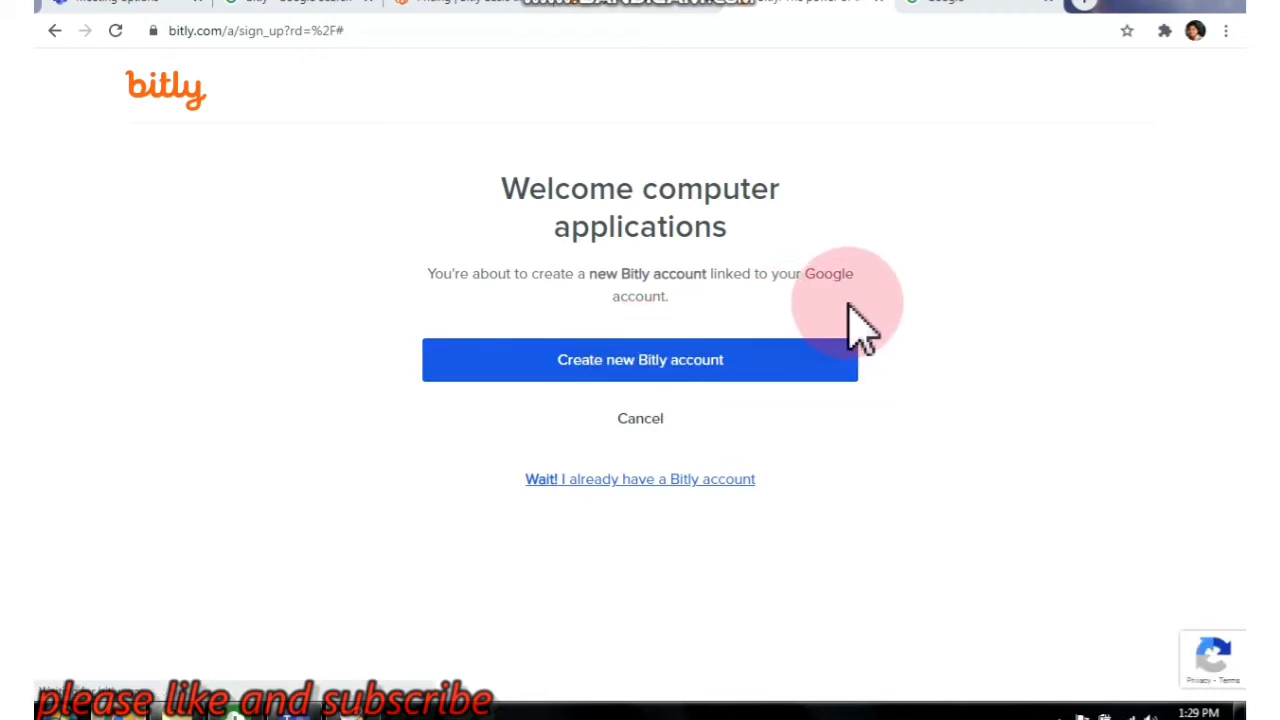
pyautogui.click(640, 360)
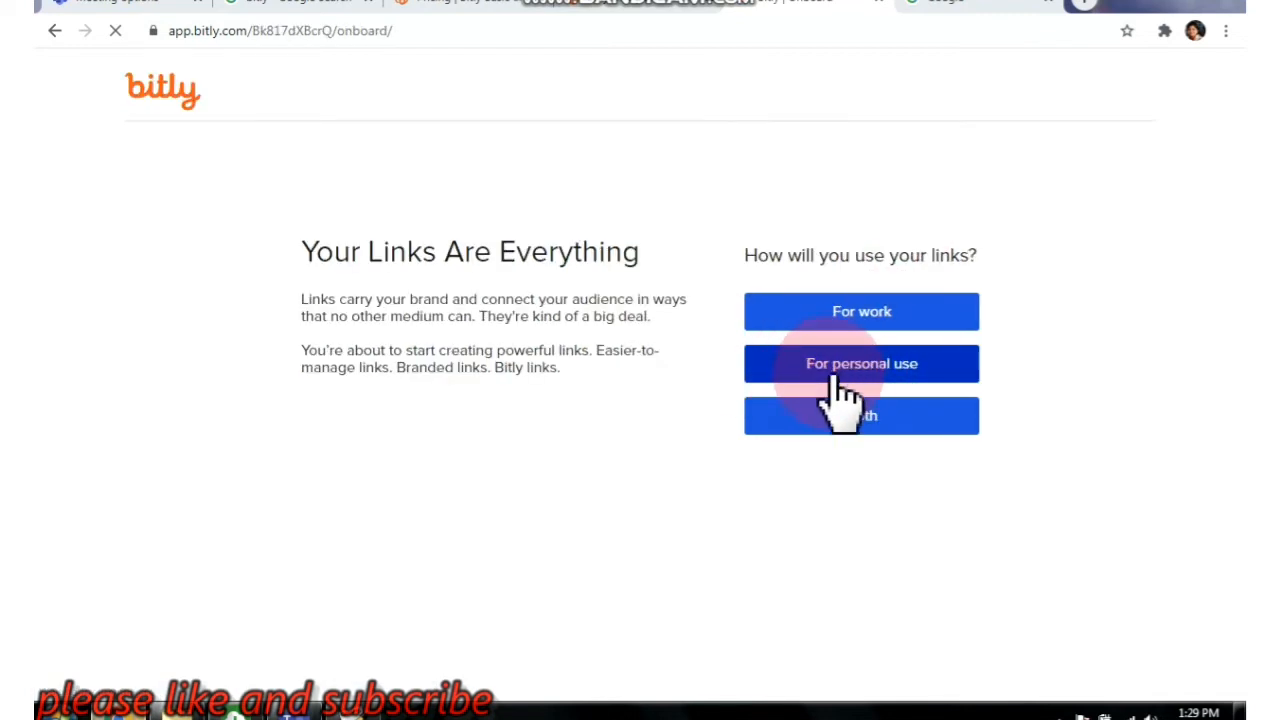
pyautogui.click(860, 364)
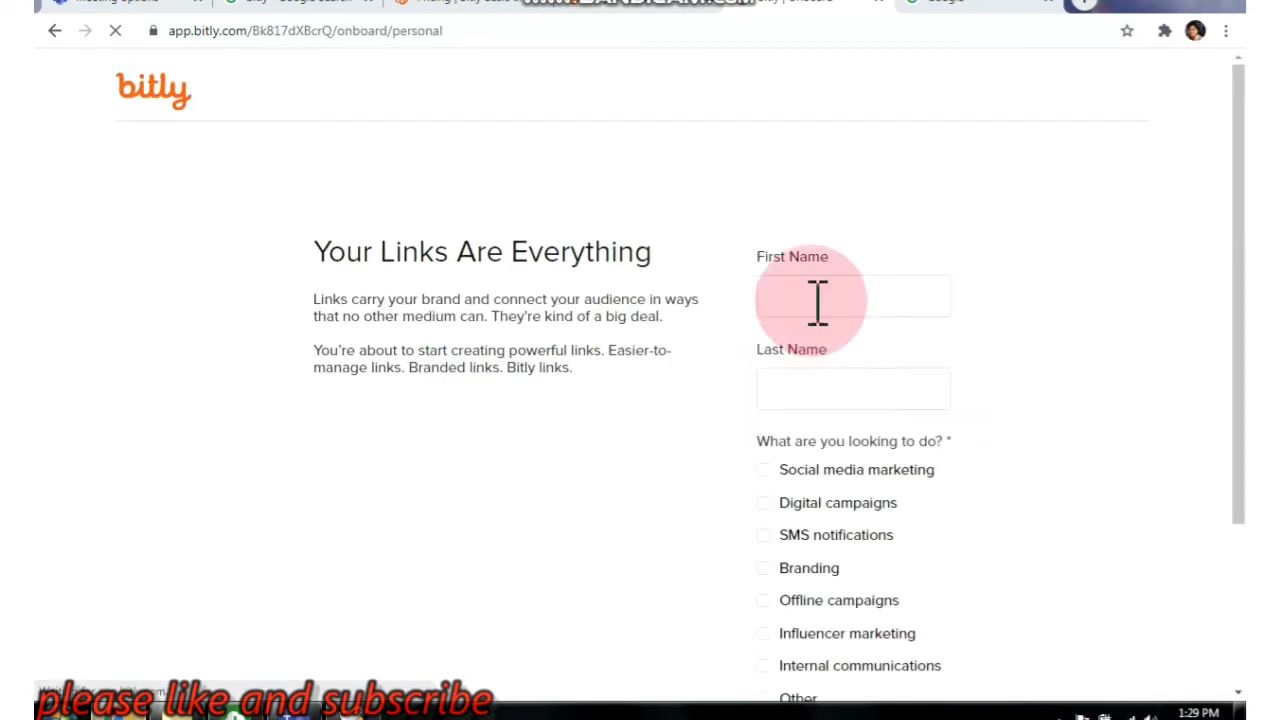
pyautogui.click(852, 296)
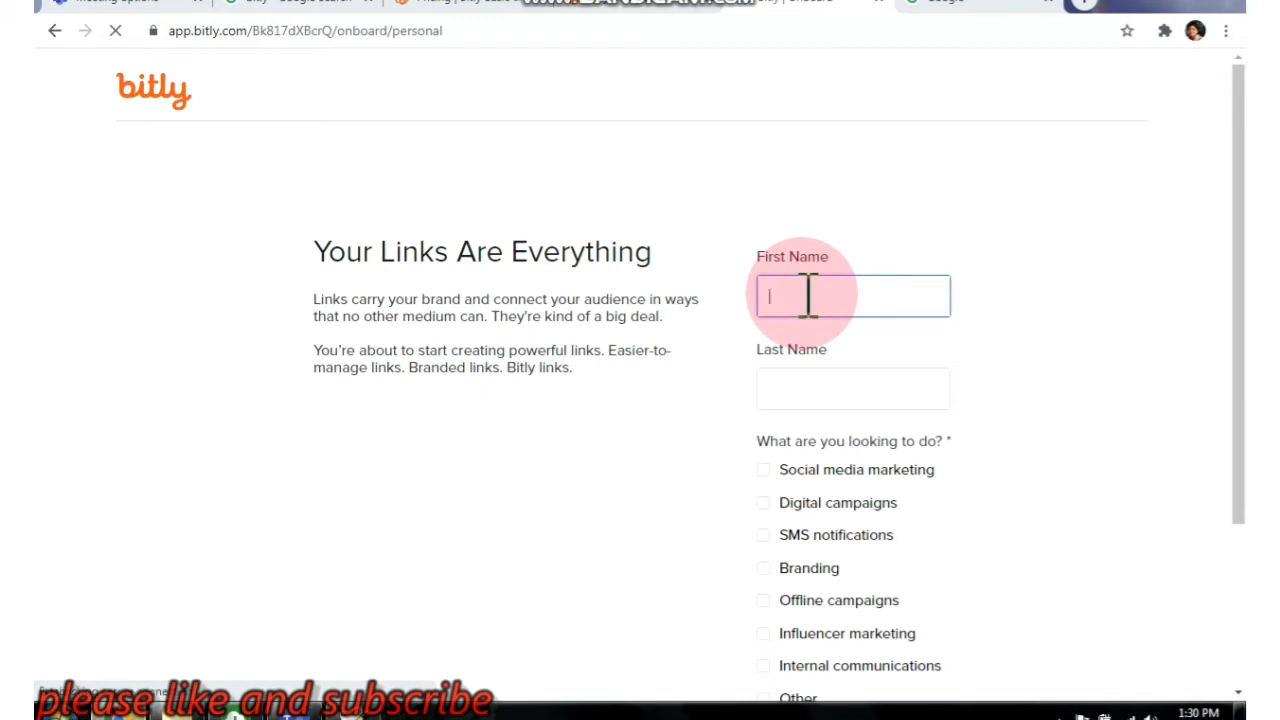
pyautogui.write('vaishali')
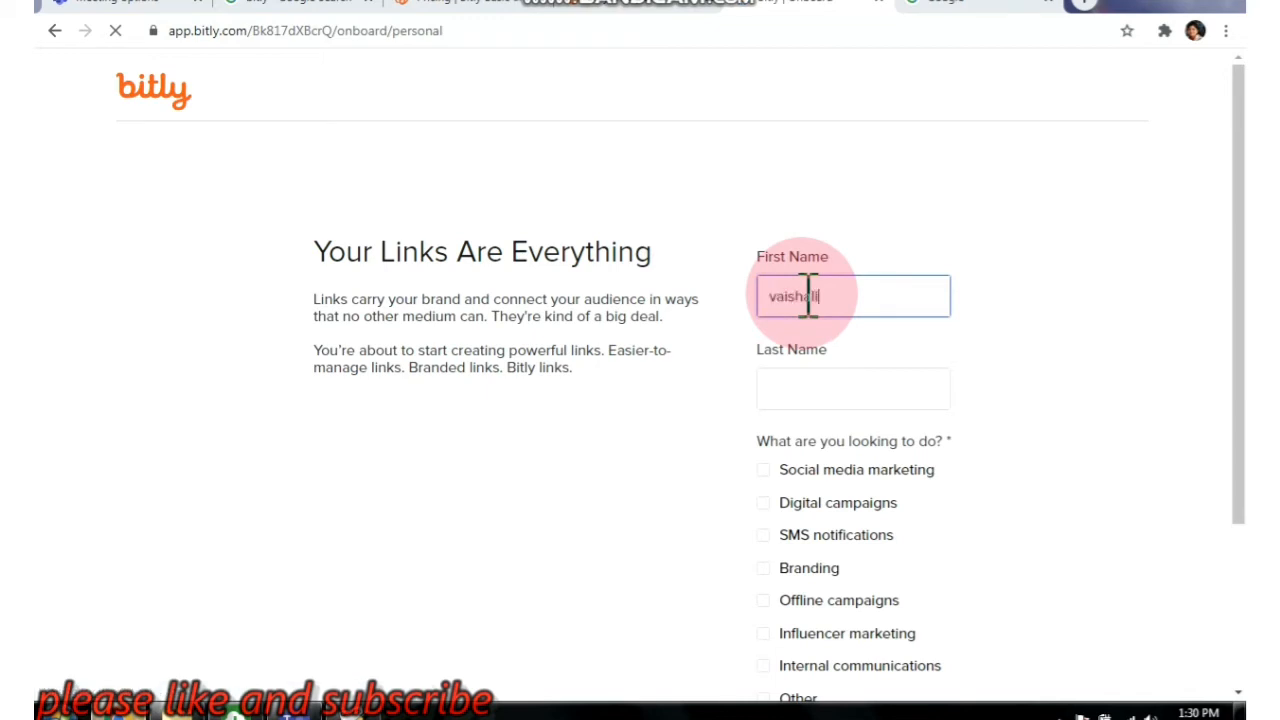
pyautogui.click(852, 388)
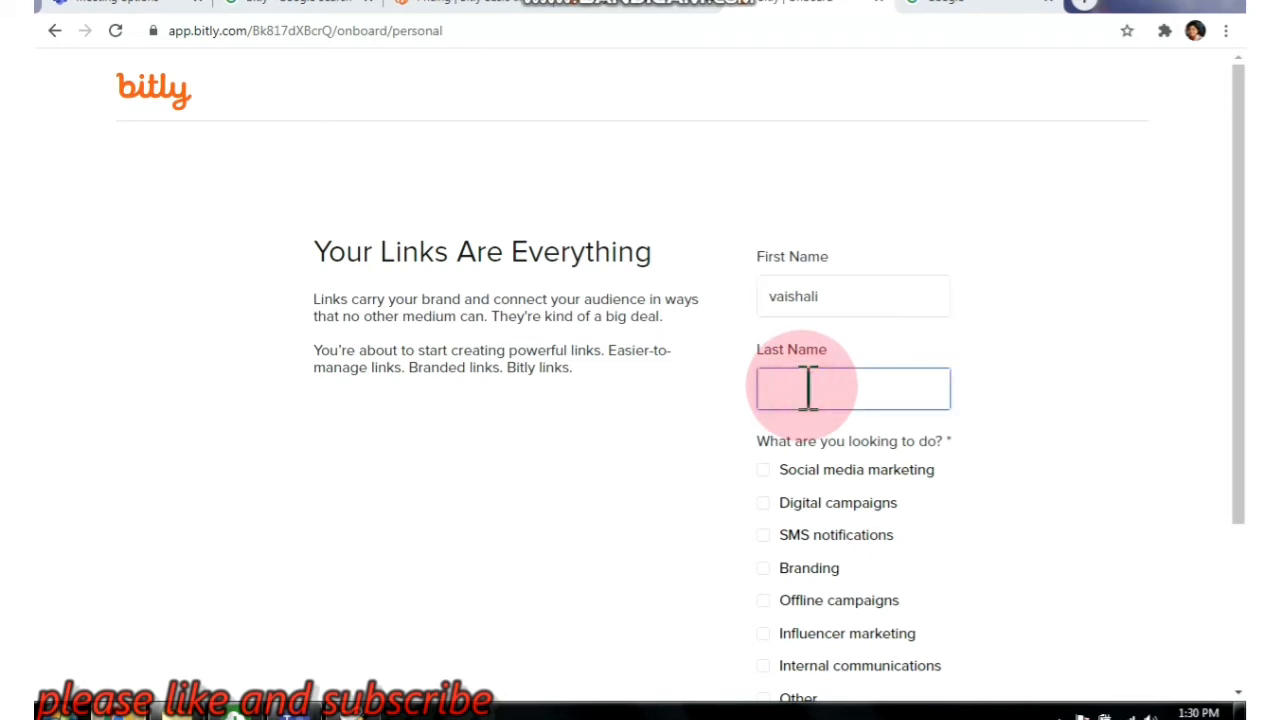
pyautogui.scroll(-3)
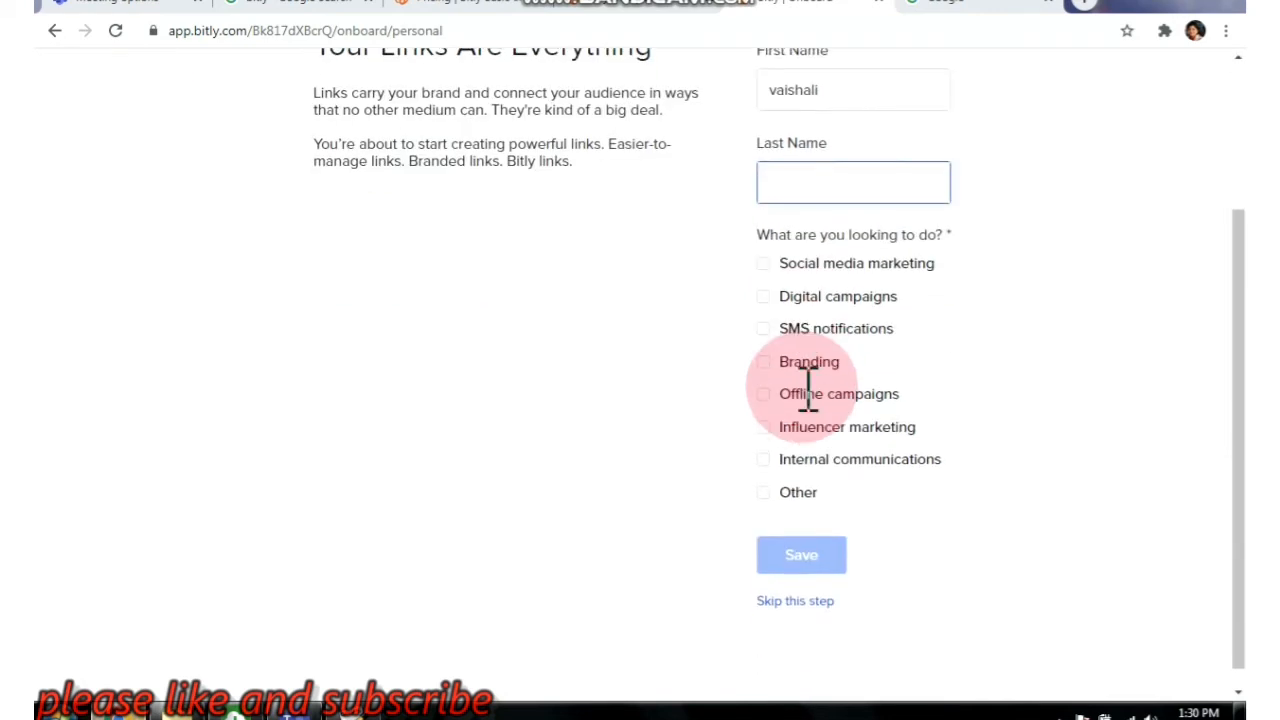
pyautogui.scroll(-3)
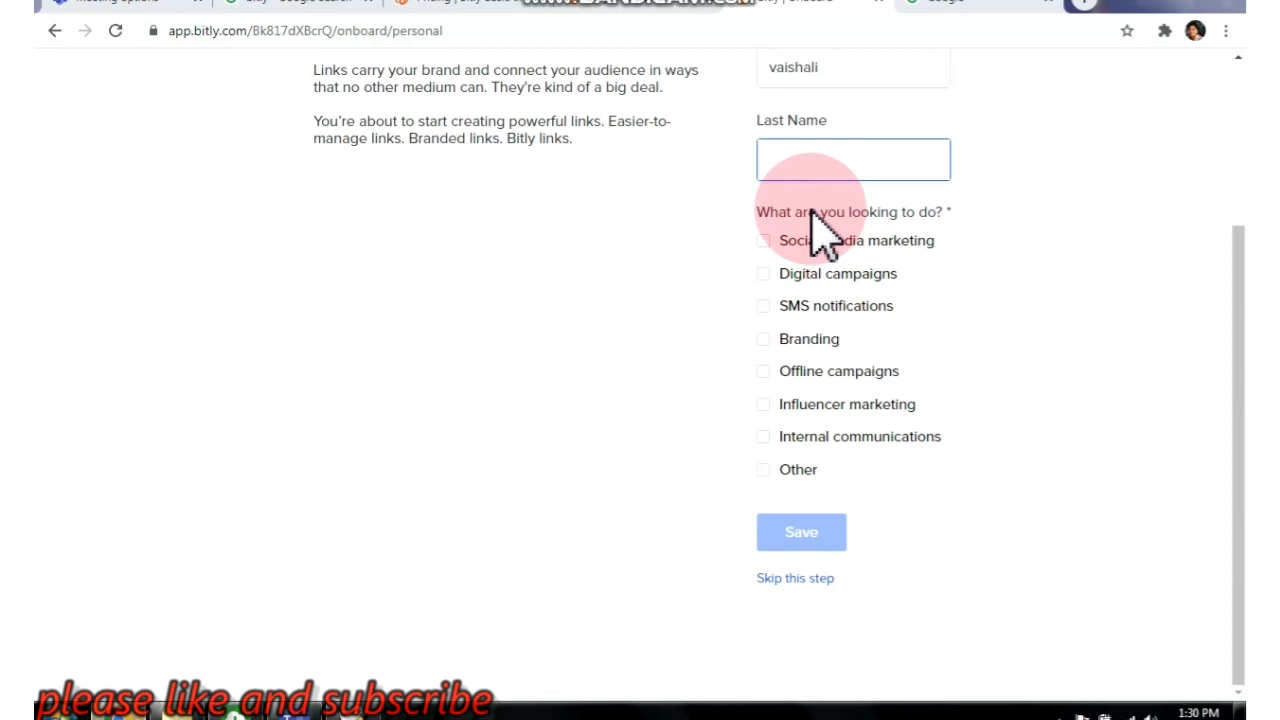
pyautogui.write('lambakohli')
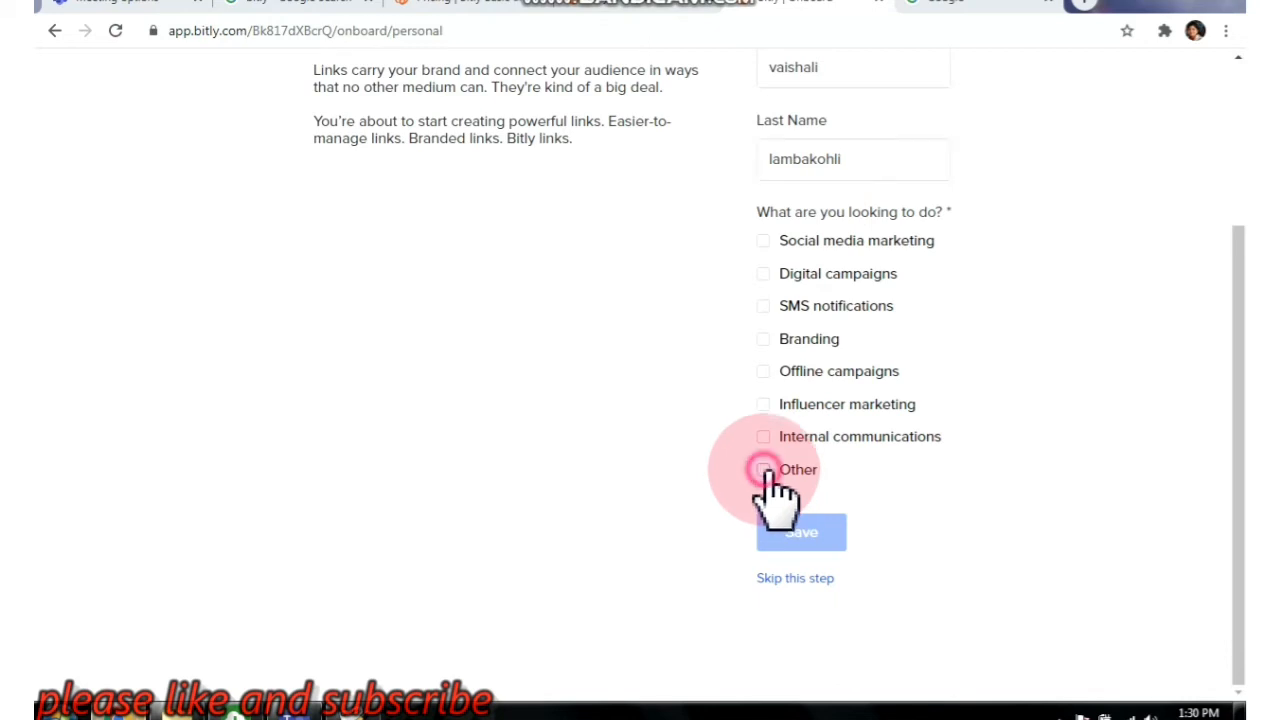
# Mark the purpose as Other (education) and save to reach the empty links dashboard.
pyautogui.click(764, 470)
pyautogui.write('education')
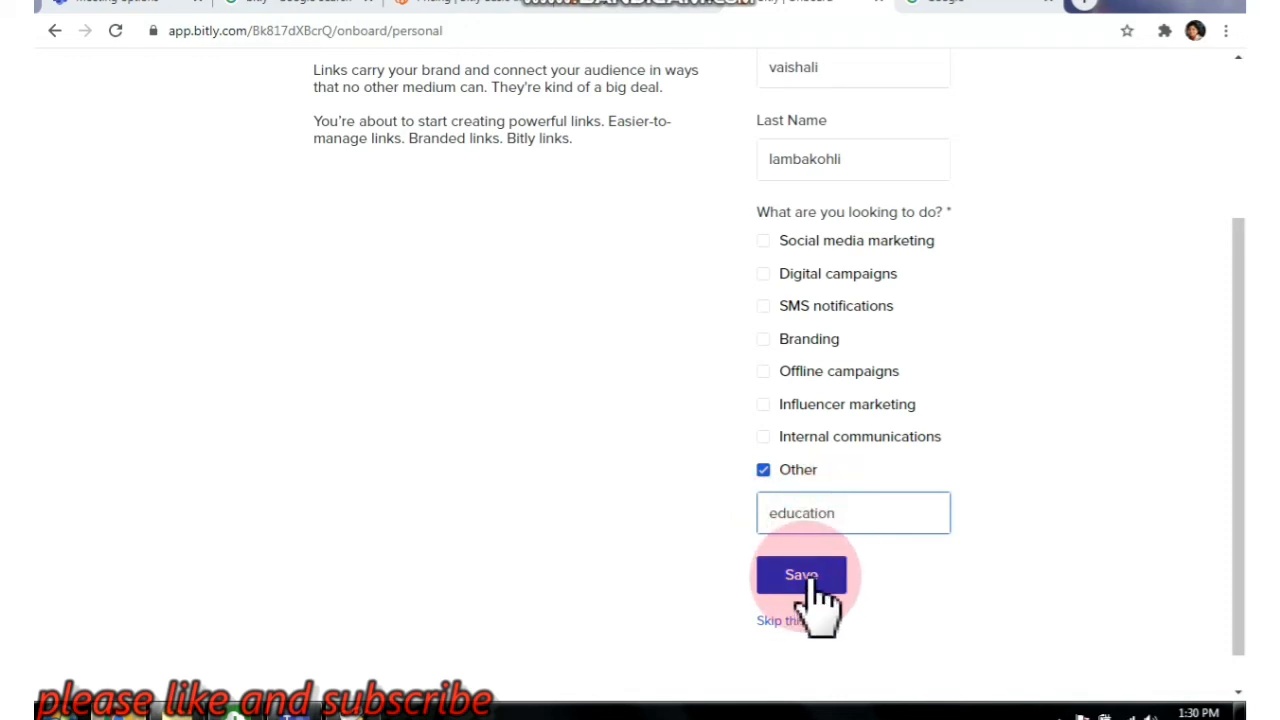
pyautogui.click(800, 576)
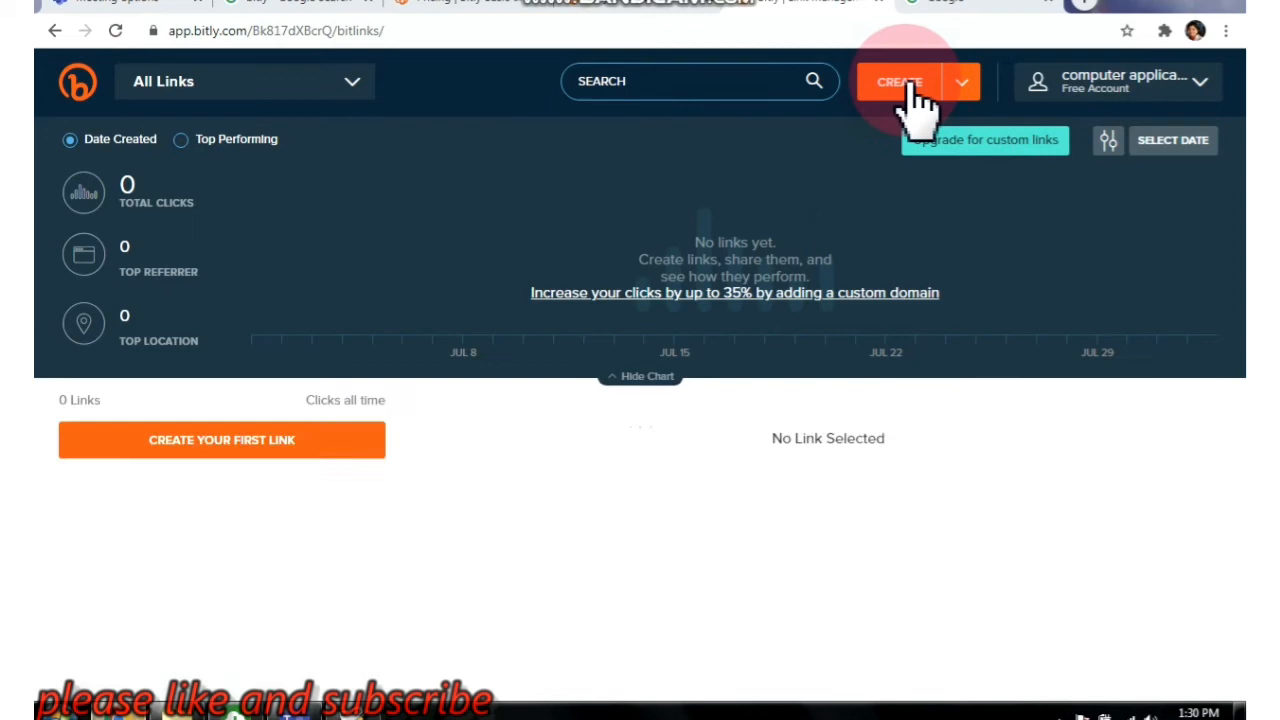
# Create a new short link from the long Teams meetup-join URL.
pyautogui.click(898, 82)
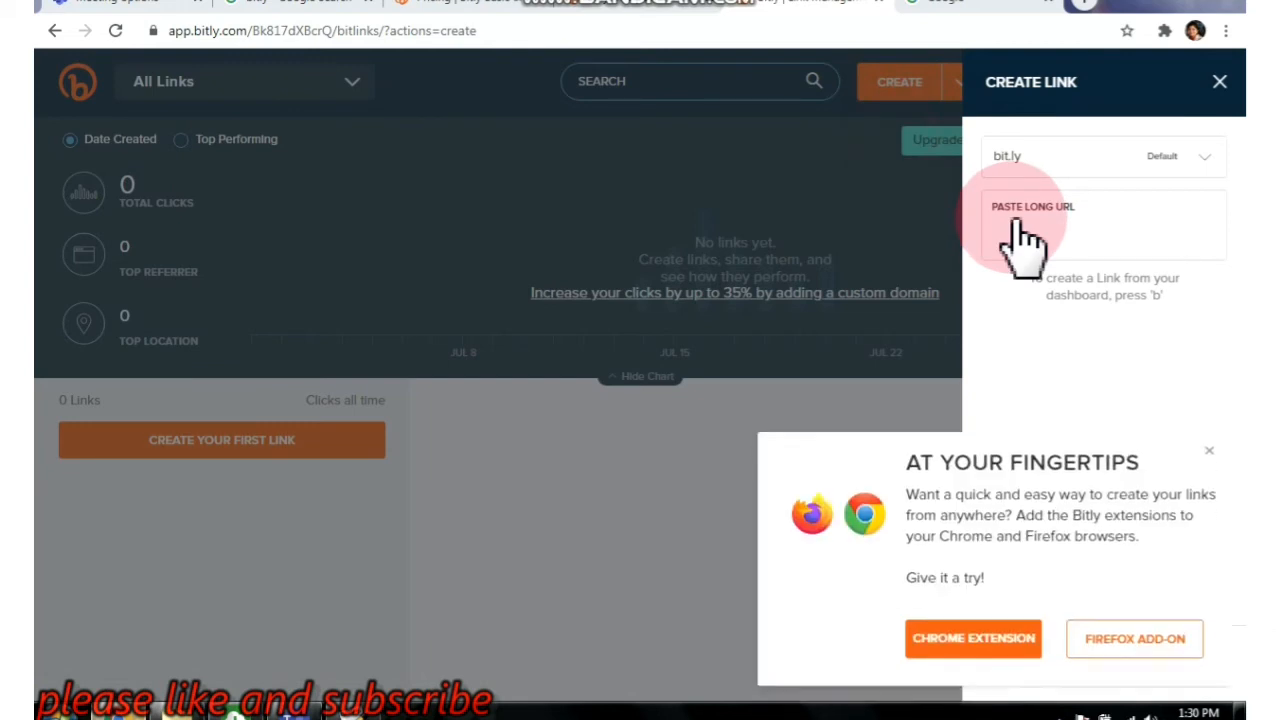
pyautogui.click(1032, 224)
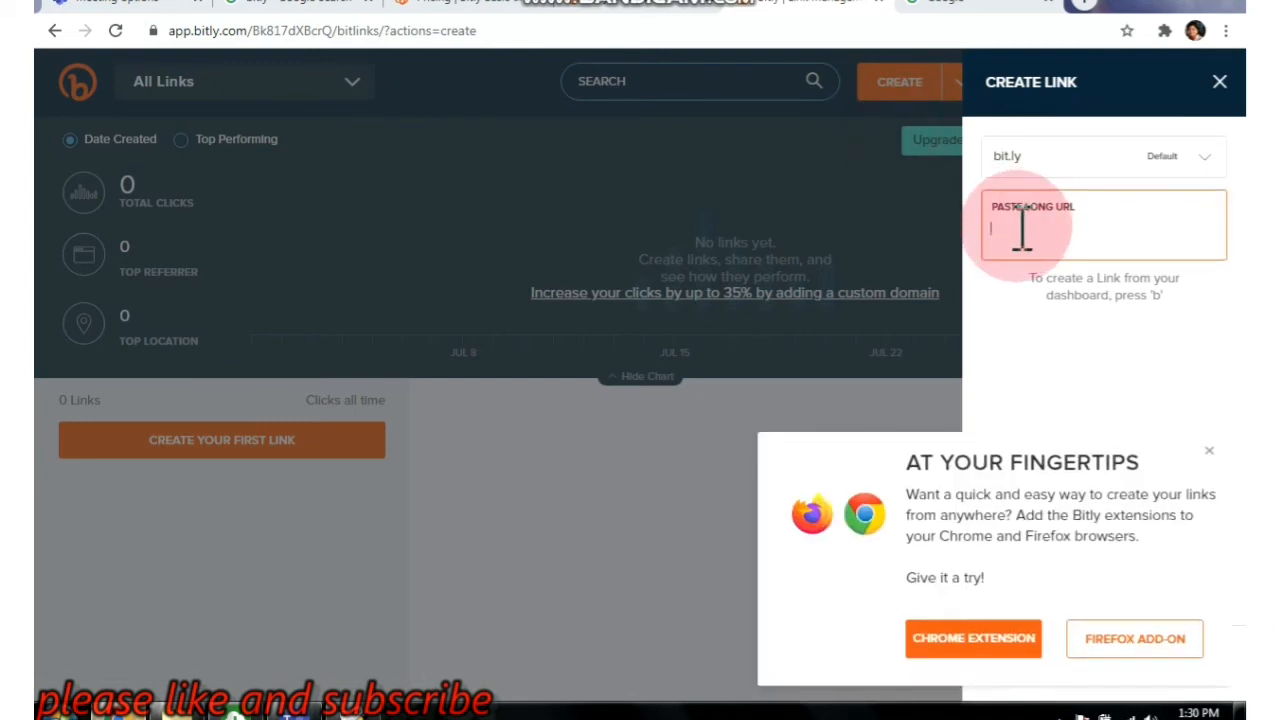
pyautogui.write('https://teams.microsoft.com/l/meetup-join/...')
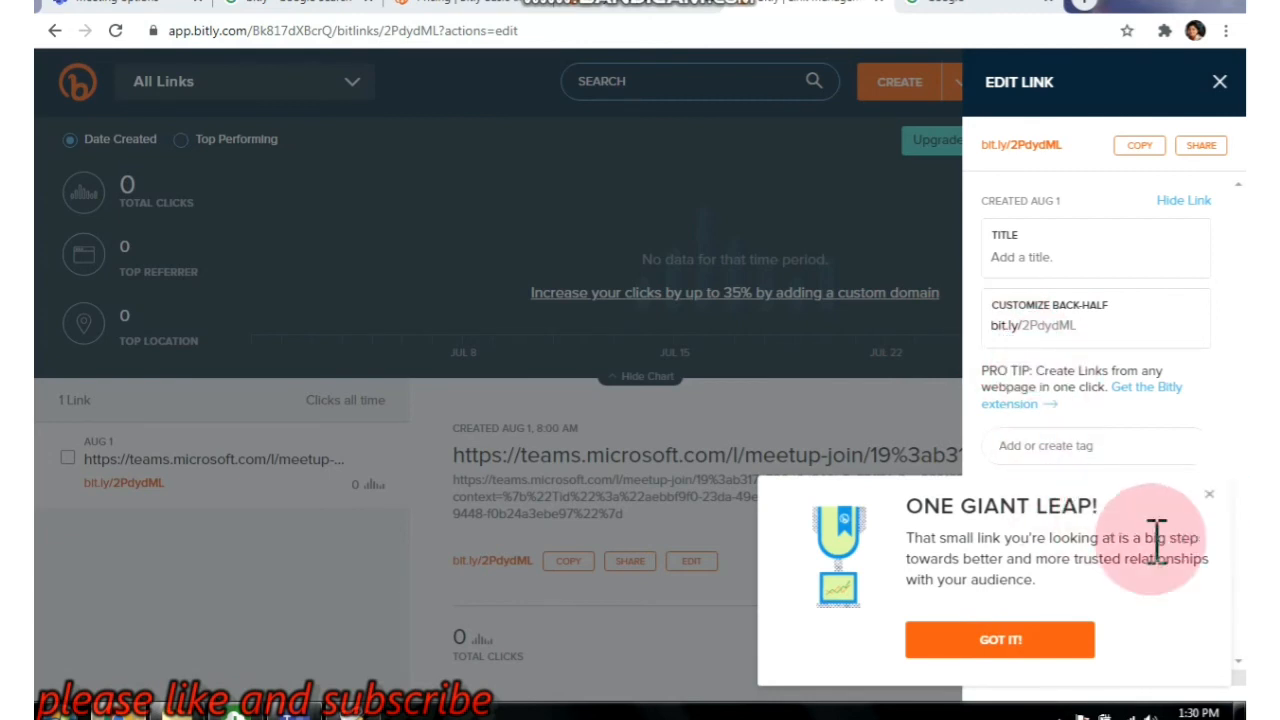
# Replace the default back-half with english, then english786 after english is taken, and save.
pyautogui.click(1000, 640)
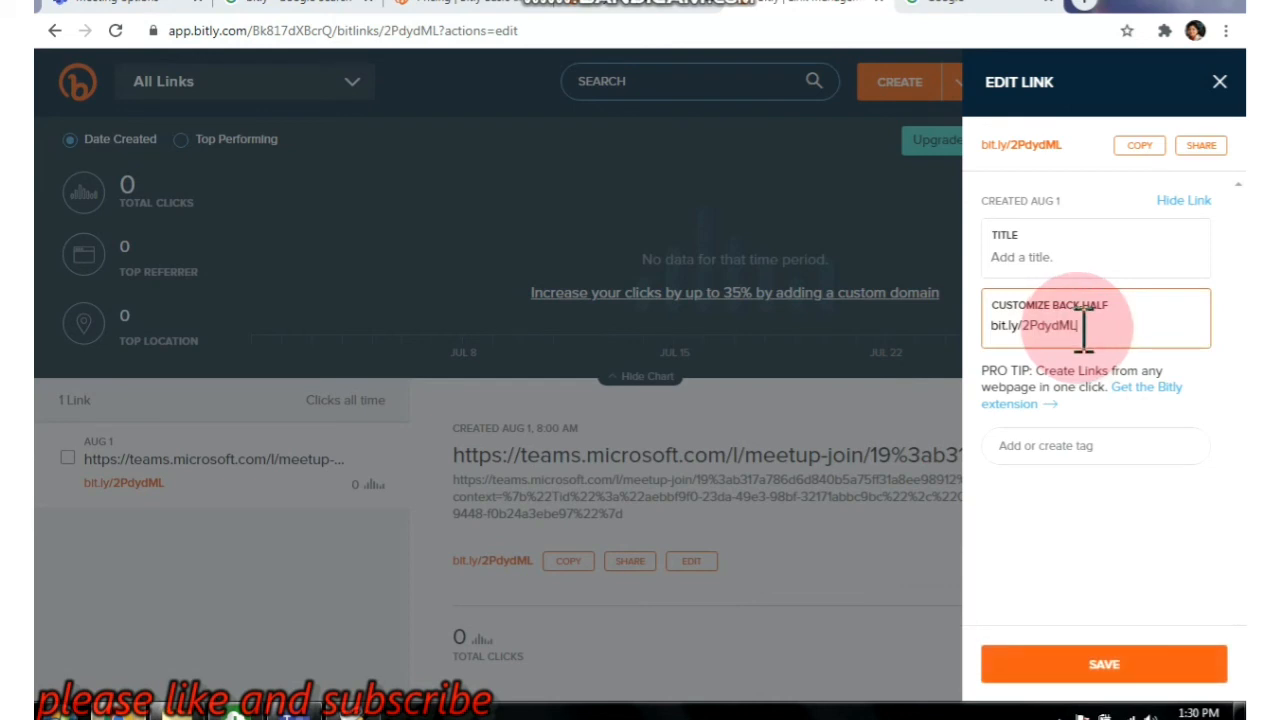
pyautogui.press('Backspace')
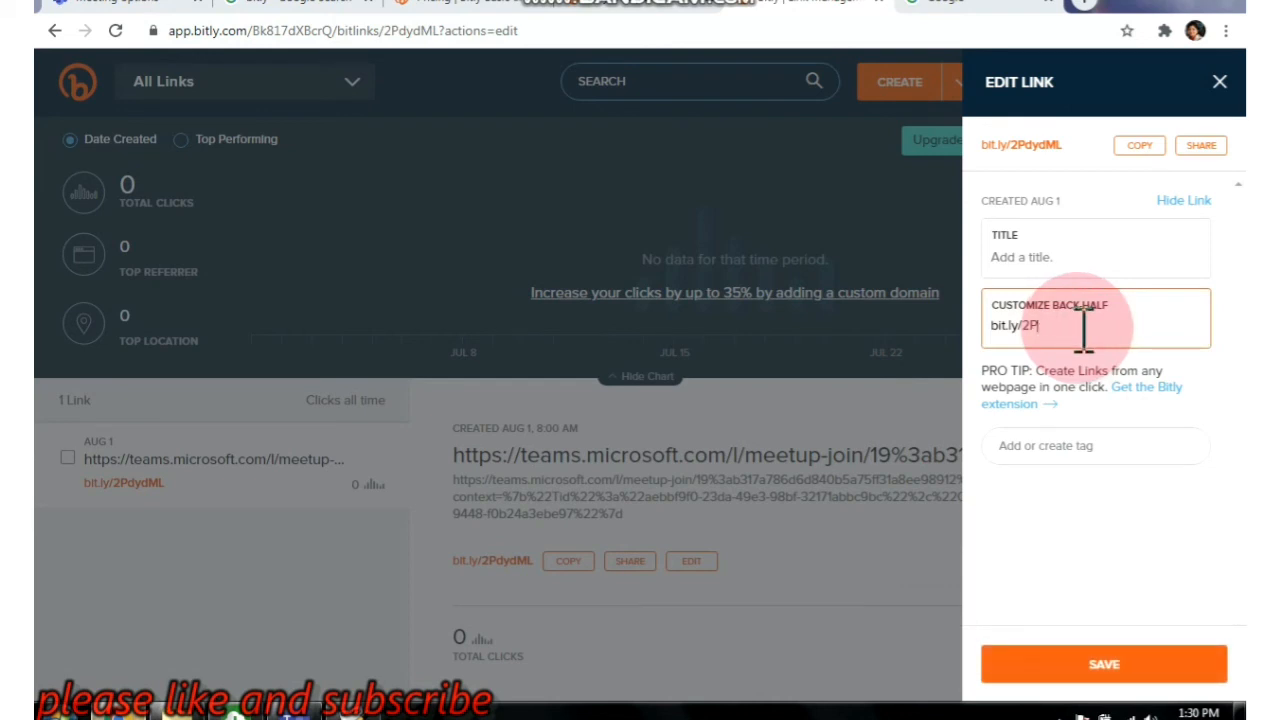
pyautogui.press('Backspace')
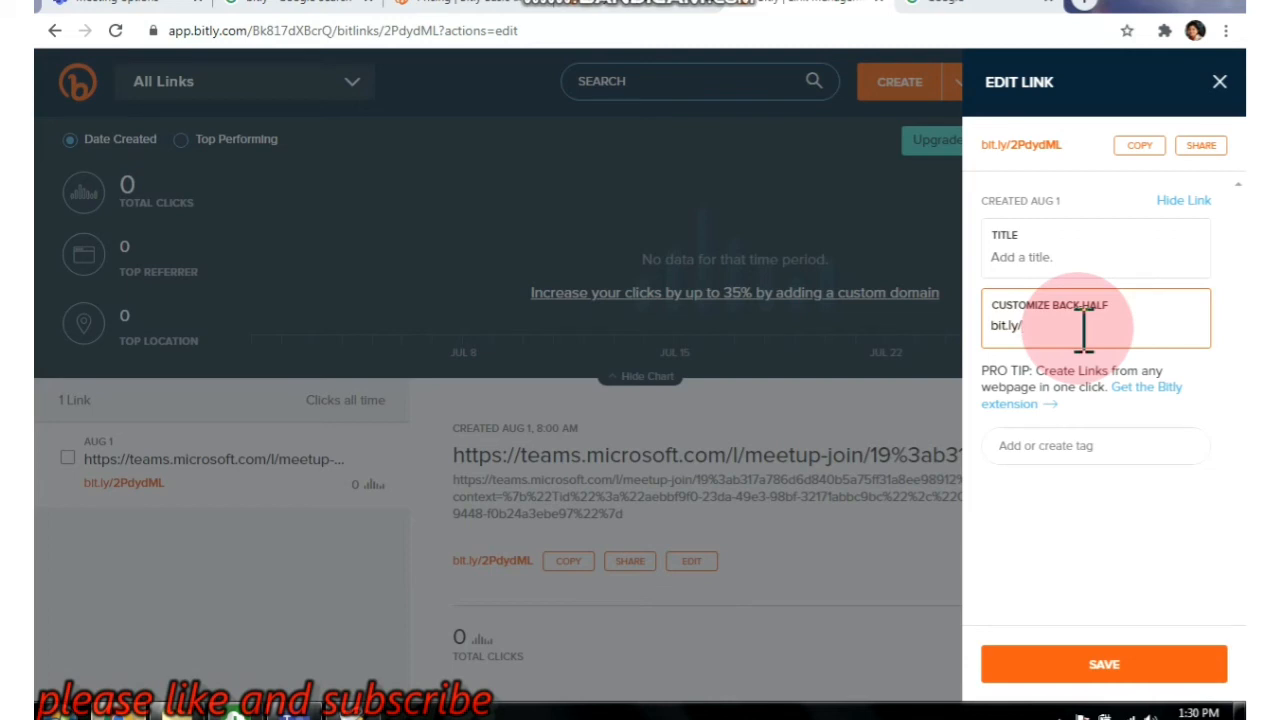
pyautogui.write('engli')
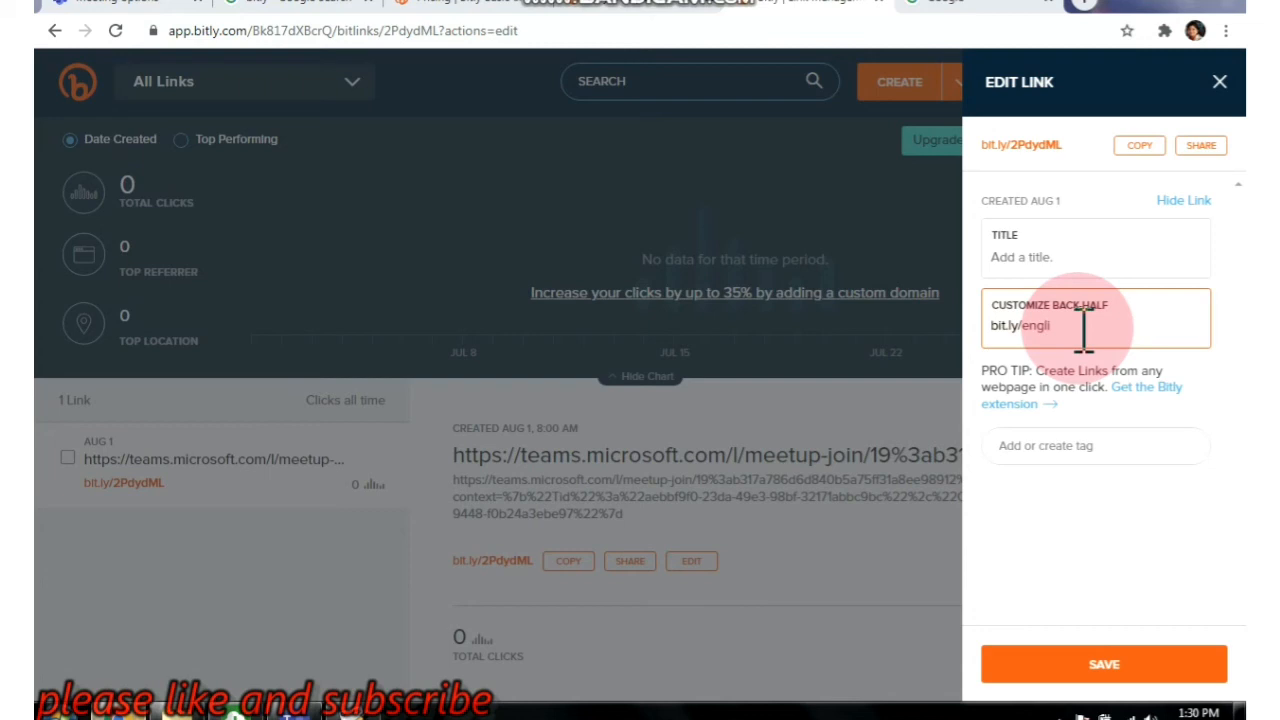
pyautogui.write('sh')
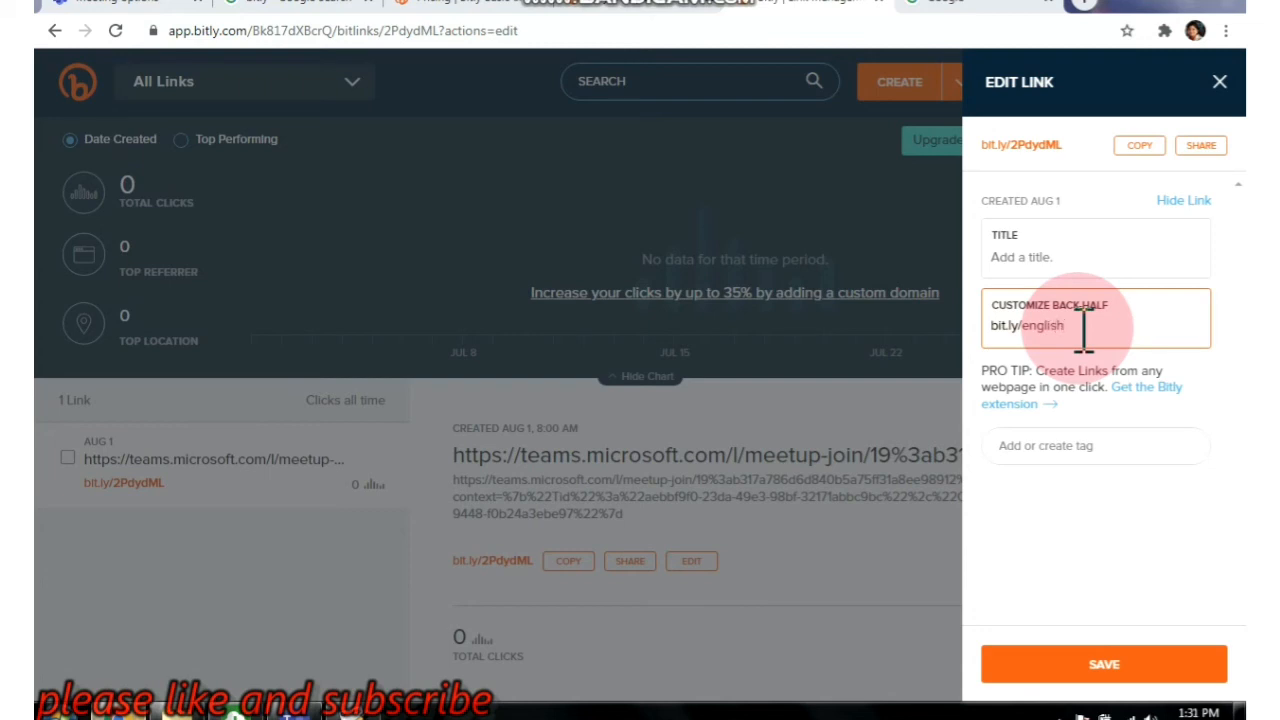
pyautogui.moveTo(1110, 650)
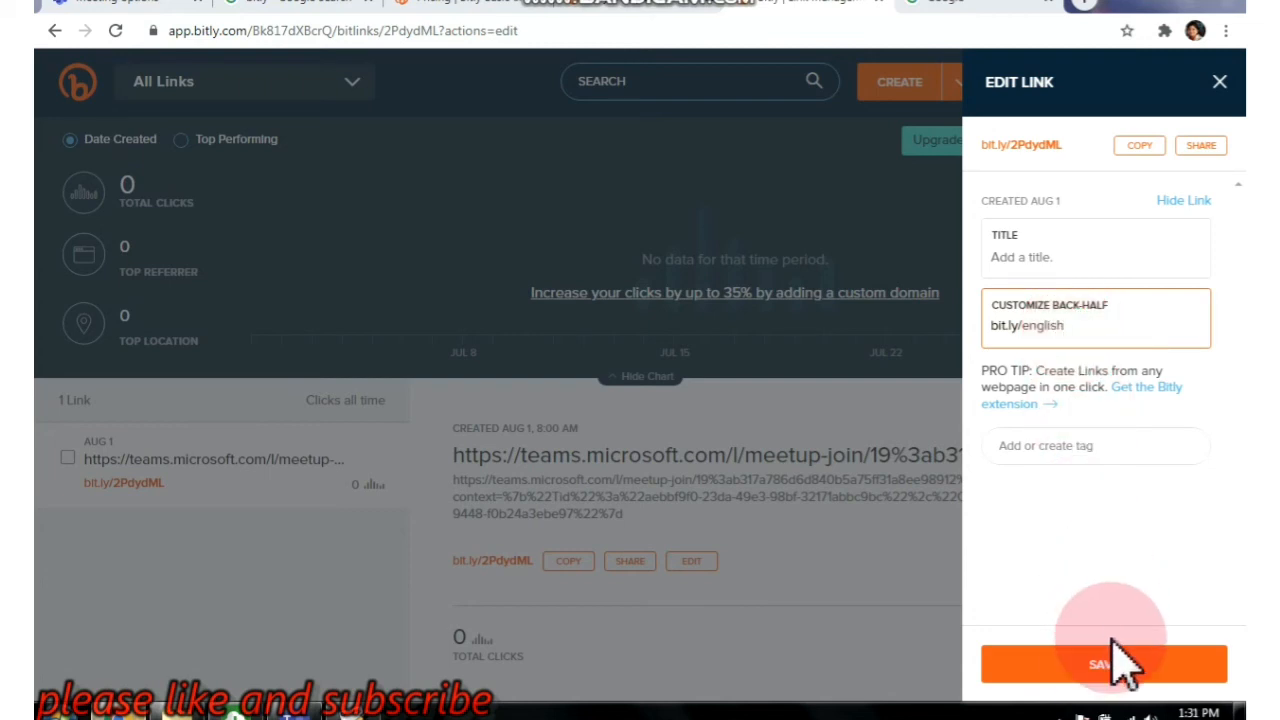
pyautogui.click(1104, 664)
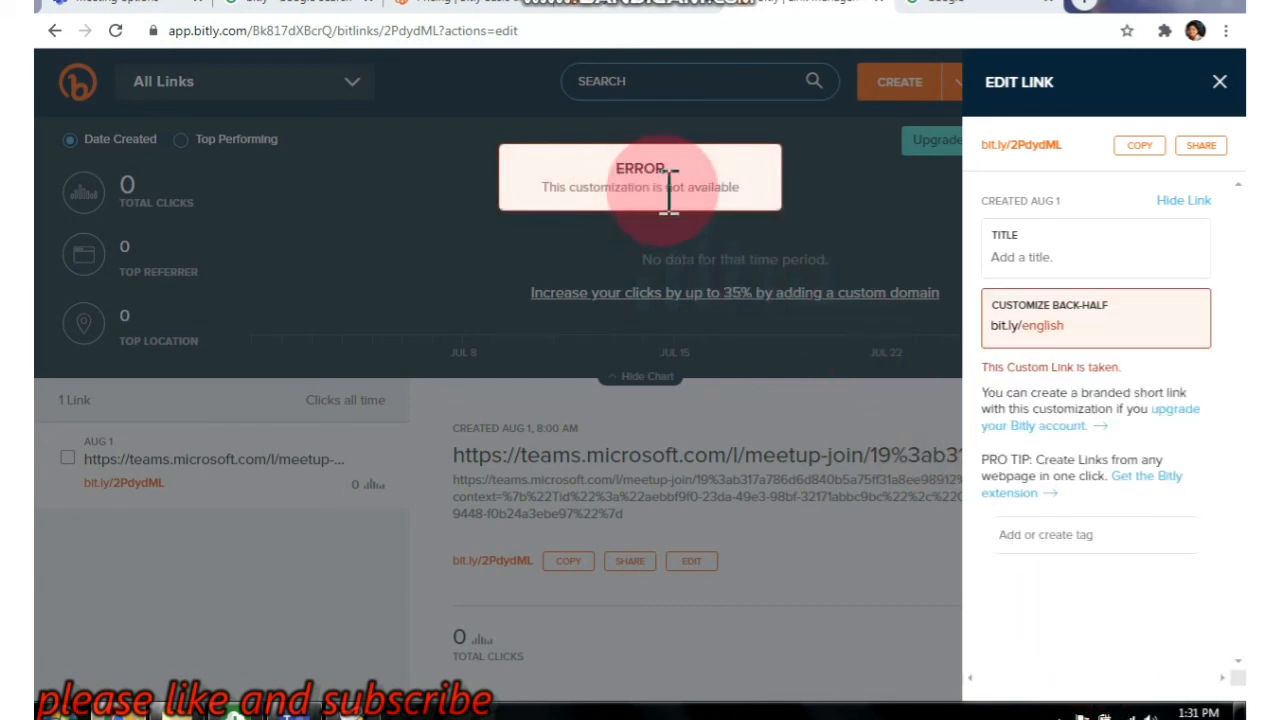
pyautogui.moveTo(944, 356)
pyautogui.write('786')
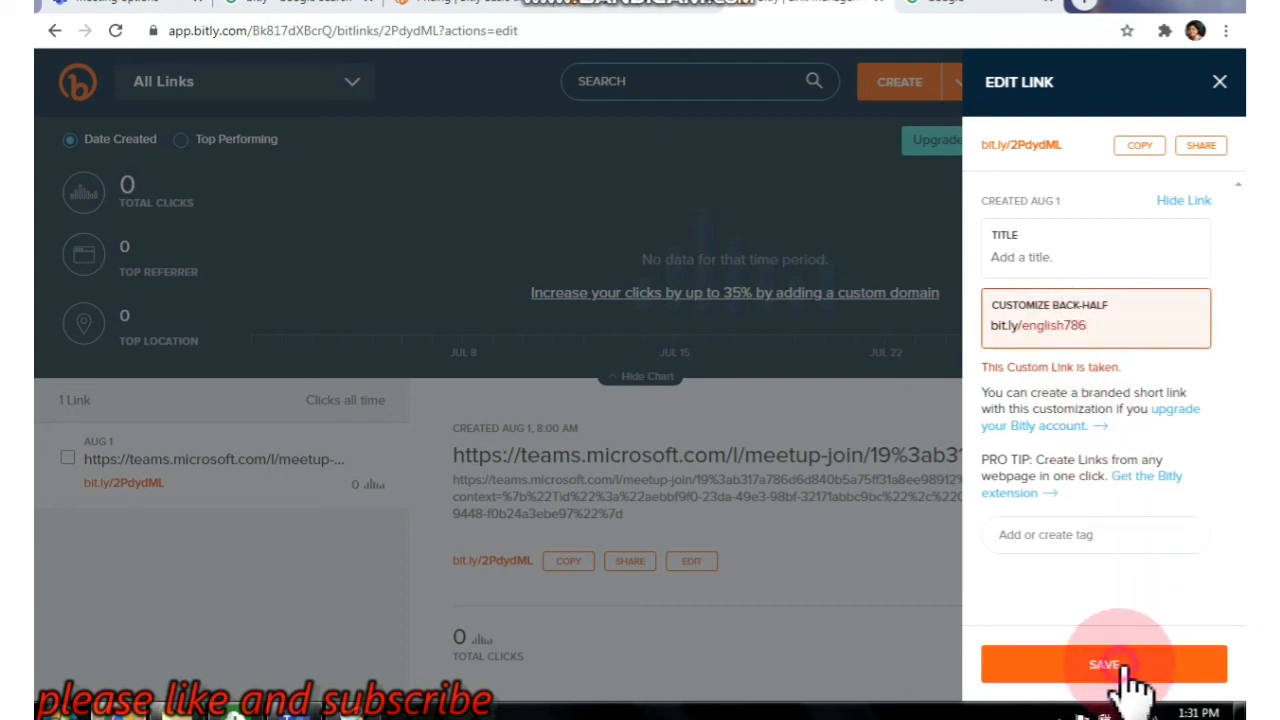
pyautogui.click(1104, 664)
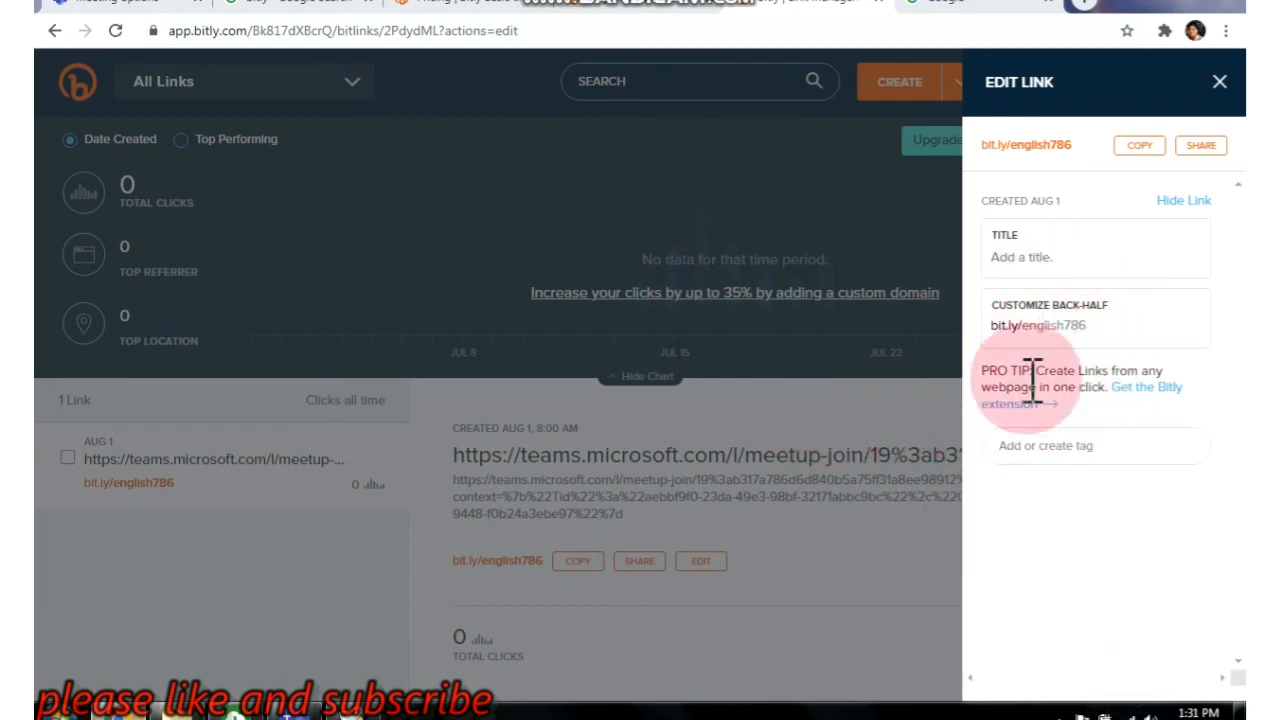
pyautogui.moveTo(810, 420)
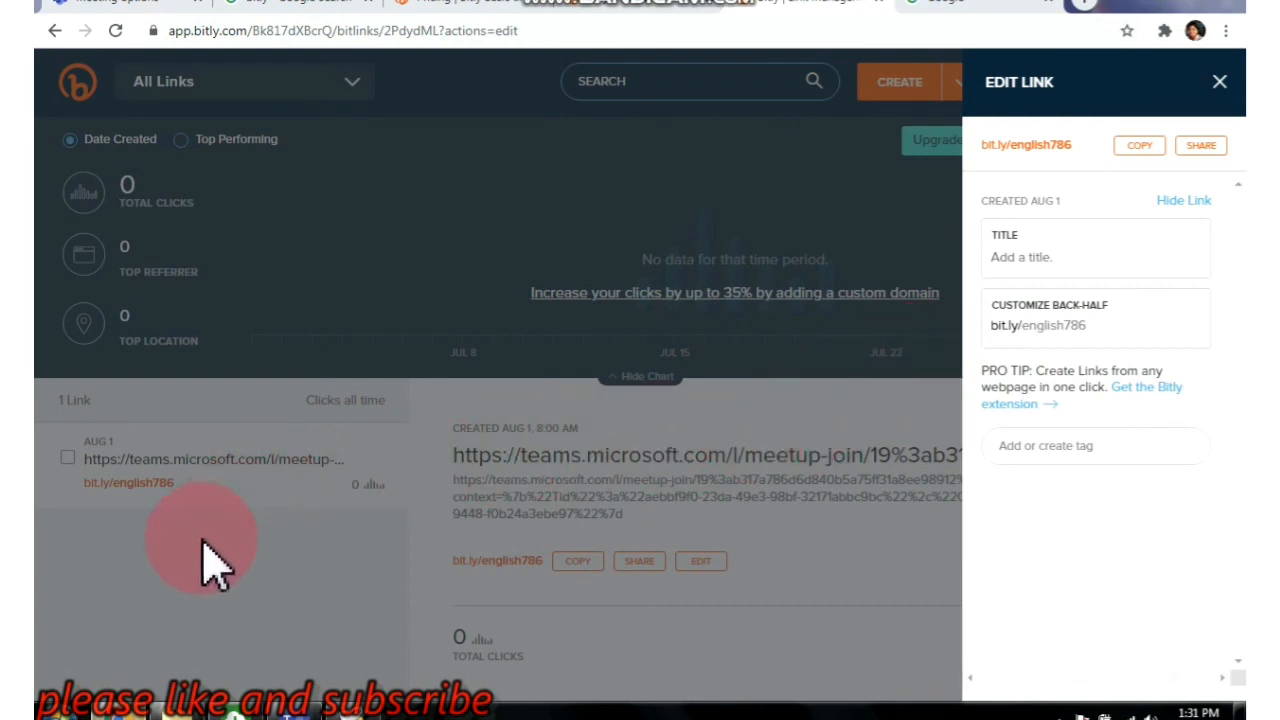
# Close the link editor and copy bit.ly/english786 from the link list.
pyautogui.click(1220, 80)
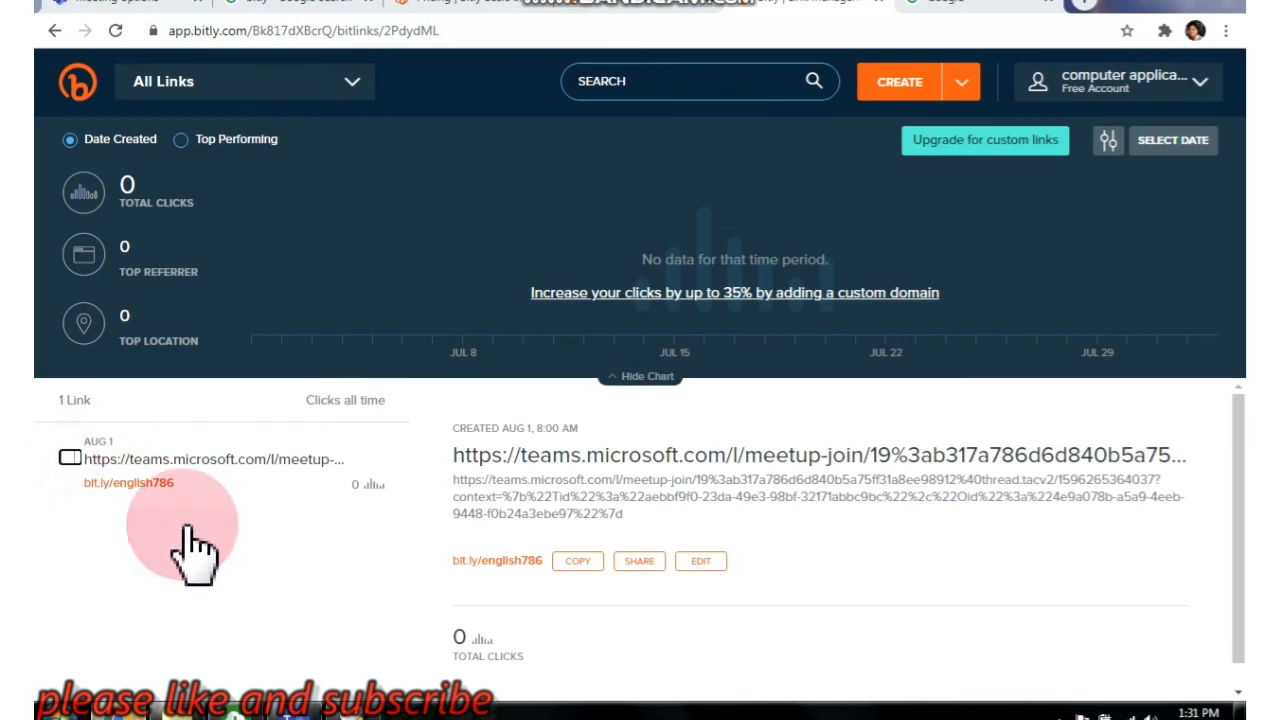
pyautogui.click(70, 458)
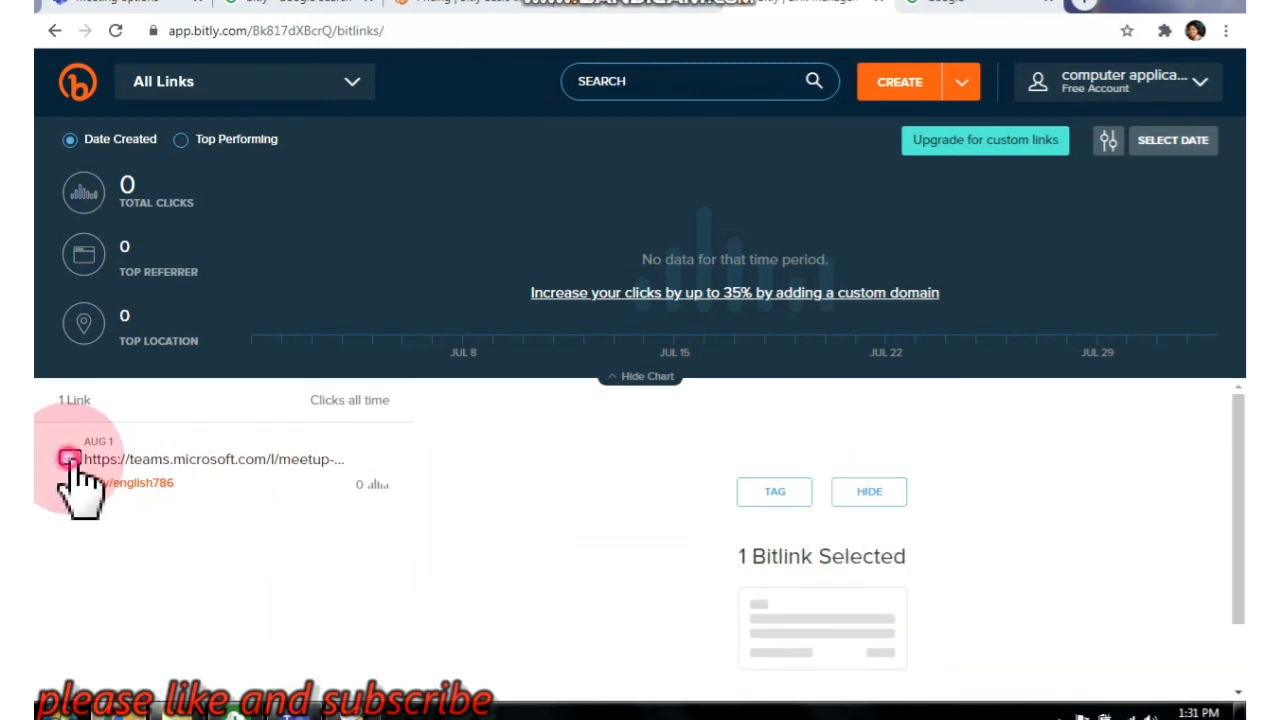
pyautogui.click(70, 458)
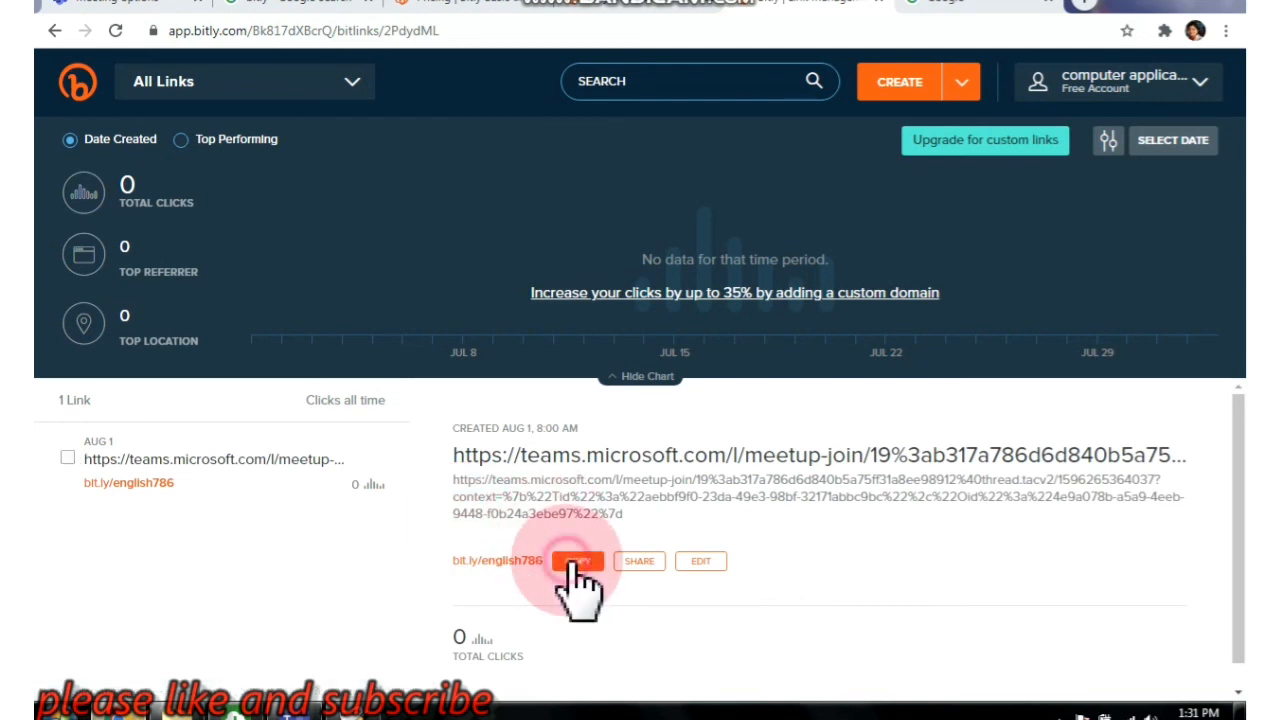
pyautogui.click(578, 560)
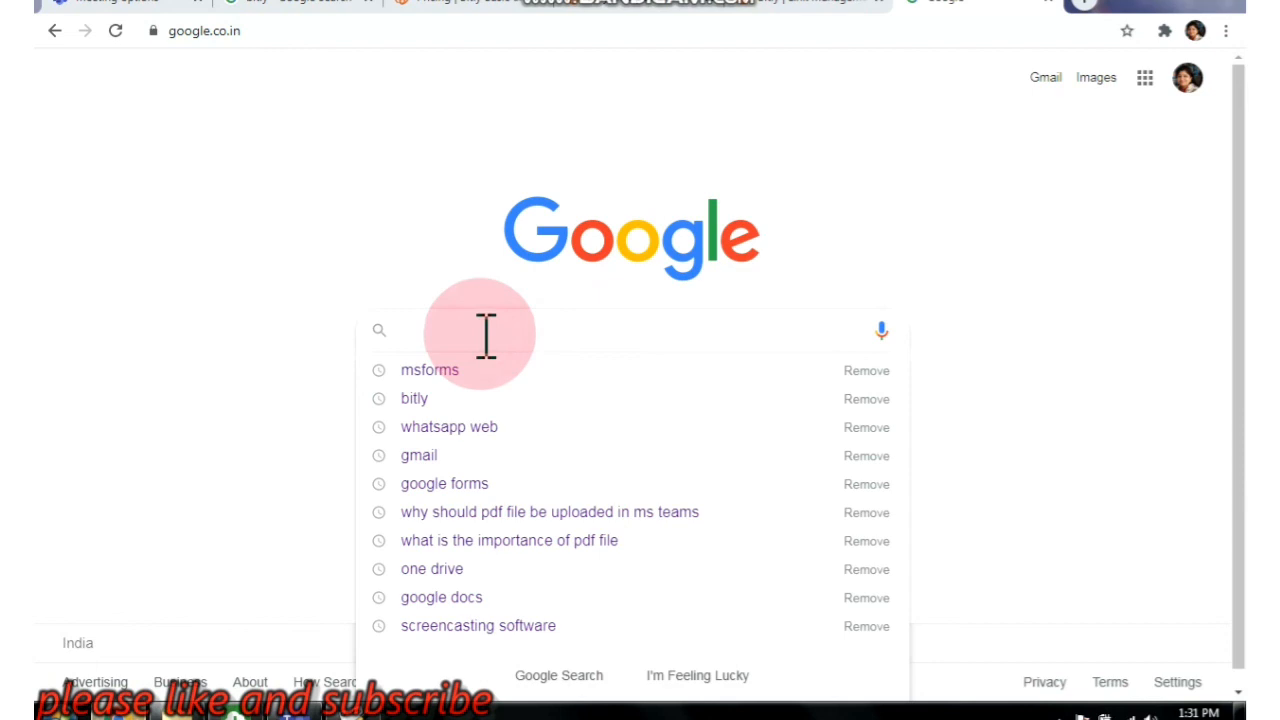
pyautogui.write('https://bit.ly/english786')
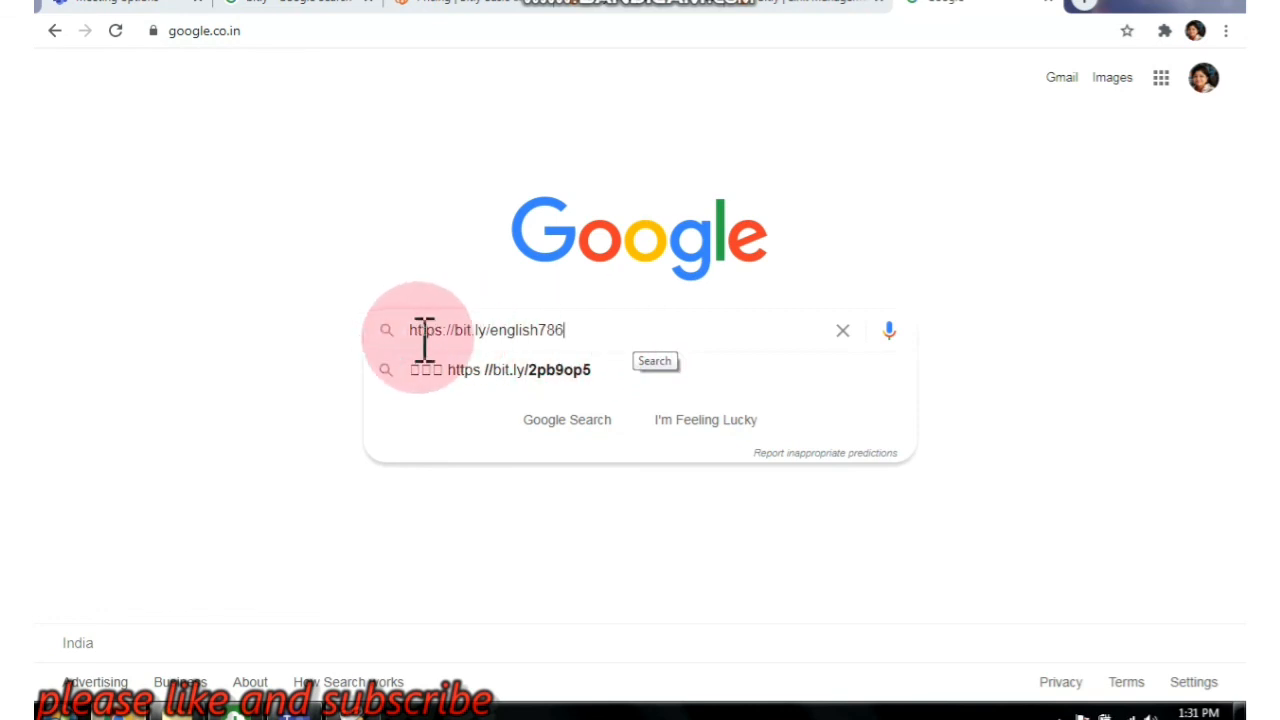
pyautogui.moveTo(370, 530)
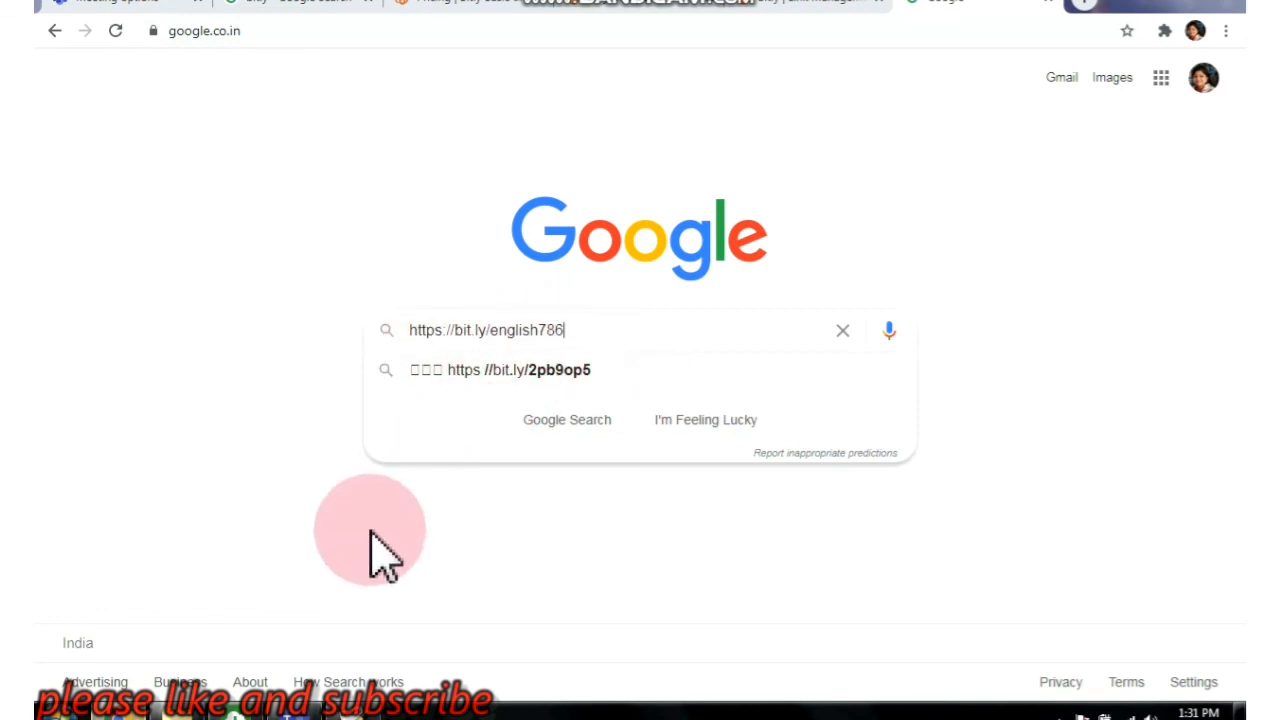